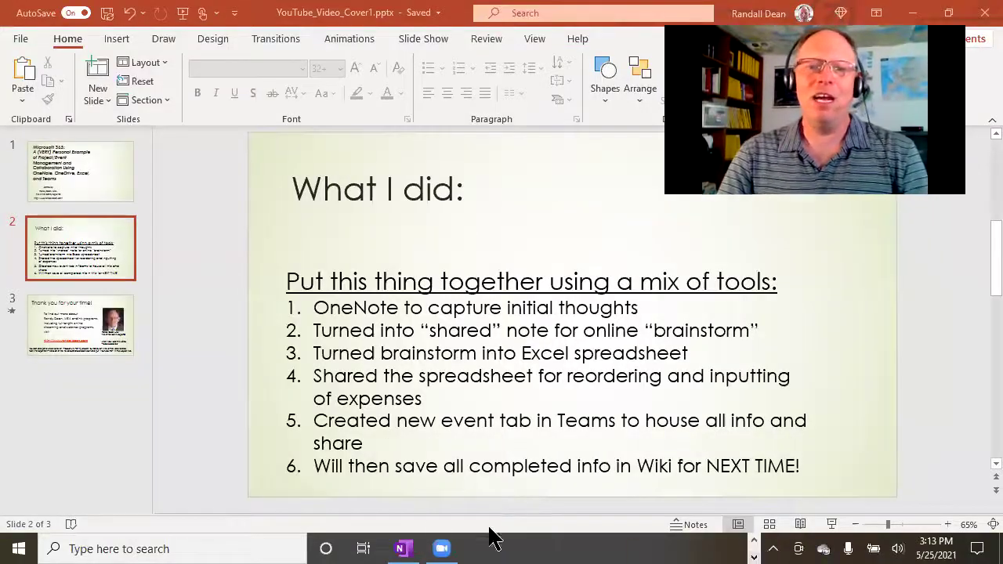
- Review the Halle Grad Party Brainstorm page's task list from top to bottom and back
{"action": "left_click", "coordinate": [401, 549]}
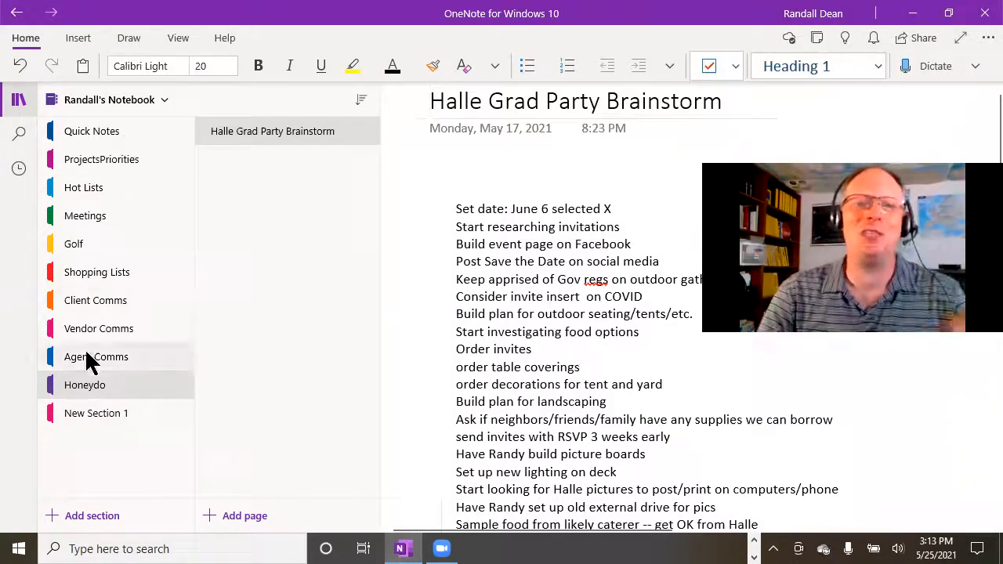
{"action": "mouse_move", "coordinate": [85, 386]}
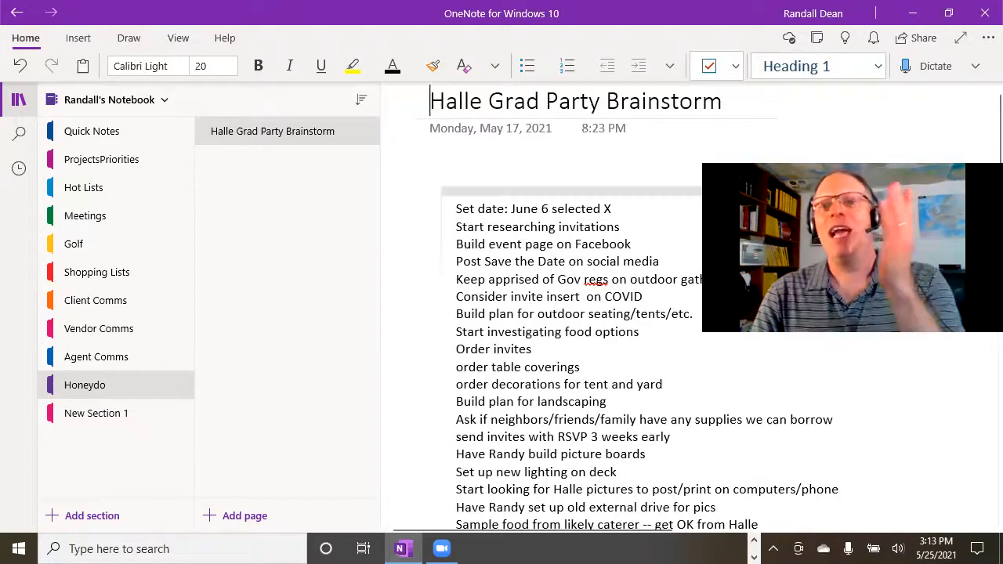
{"action": "left_click_drag", "start_coordinate": [852, 247], "coordinate": [238, 298]}
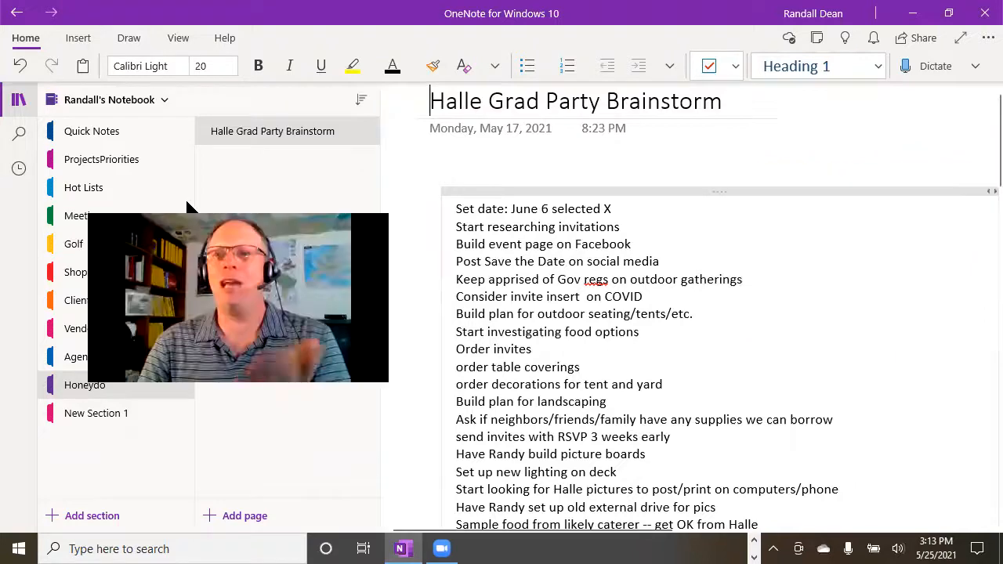
{"action": "scroll", "scroll_direction": "down", "scroll_amount": 3}
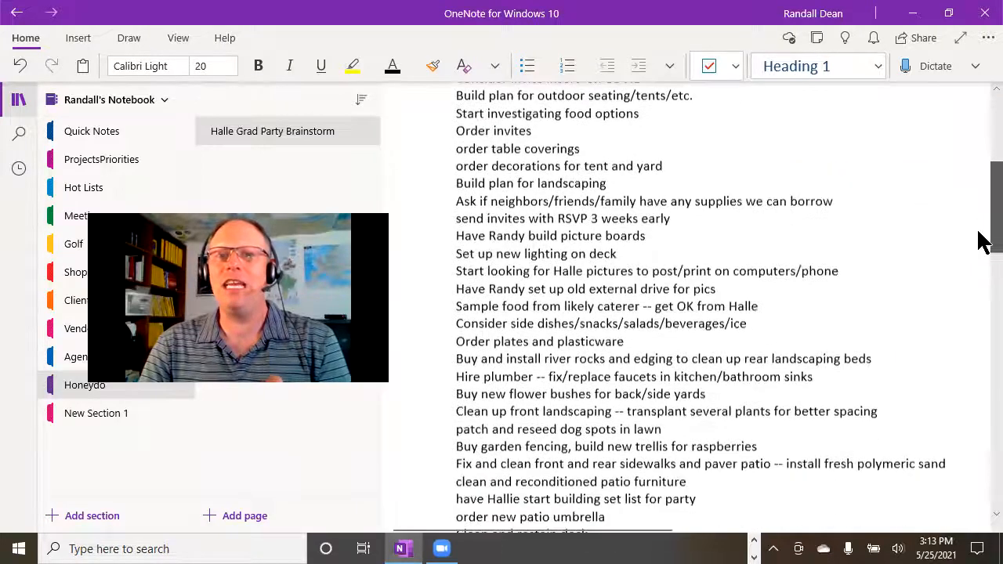
{"action": "scroll", "scroll_direction": "up", "scroll_amount": 3}
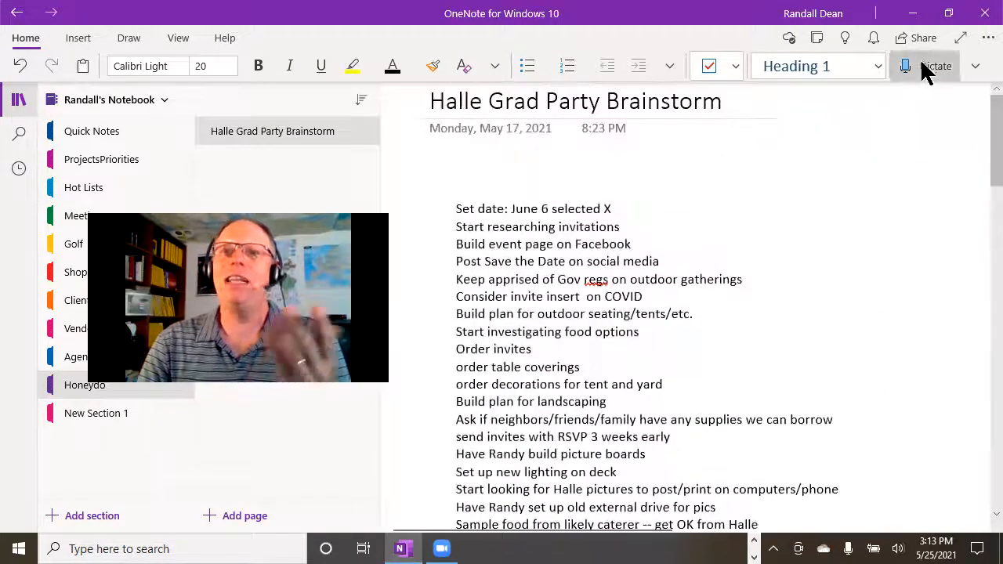
{"action": "left_click", "coordinate": [923, 37]}
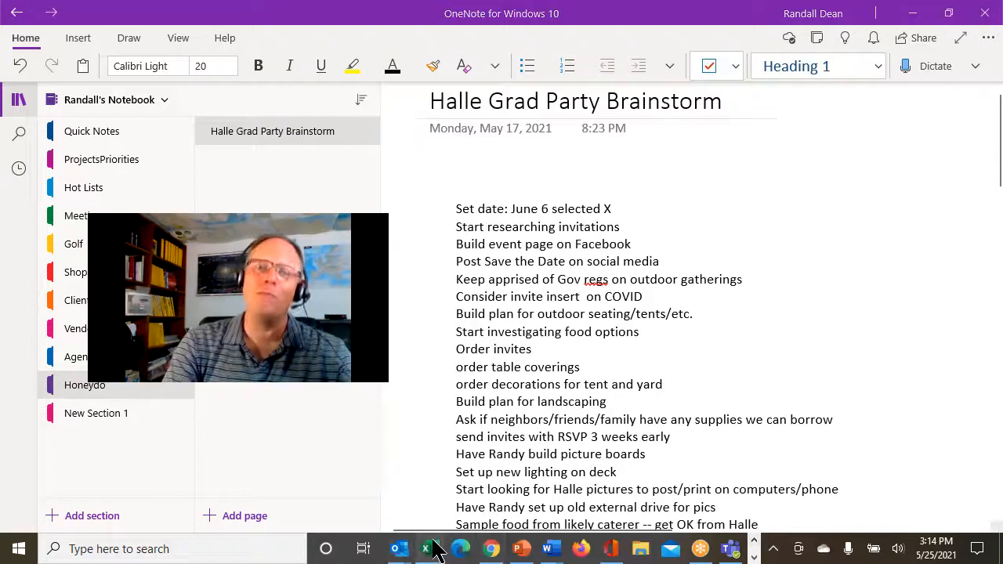
{"action": "mouse_move", "coordinate": [427, 548]}
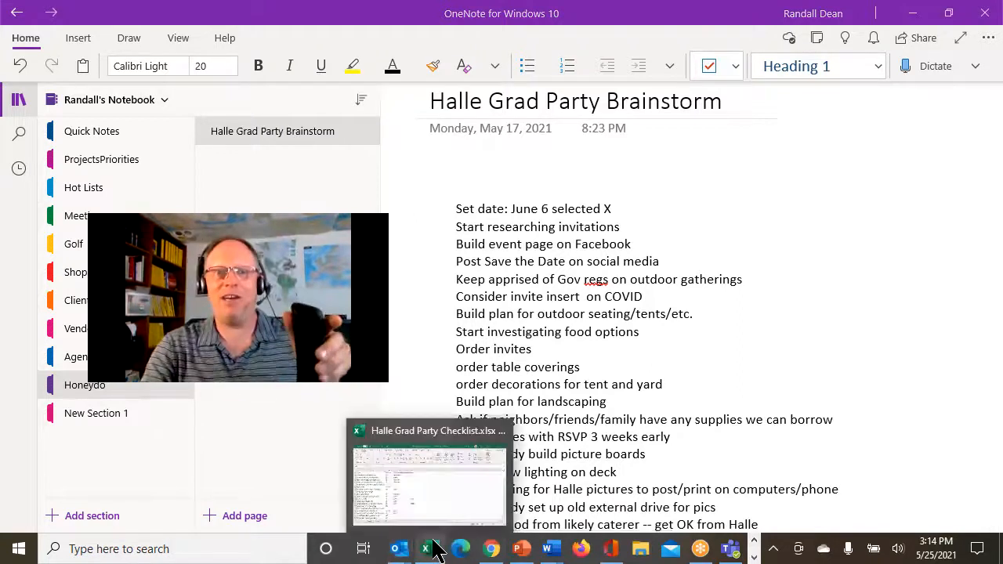
- Switch to the Halle Grad Party Checklist workbook and look over its rows
{"action": "left_click", "coordinate": [430, 482]}
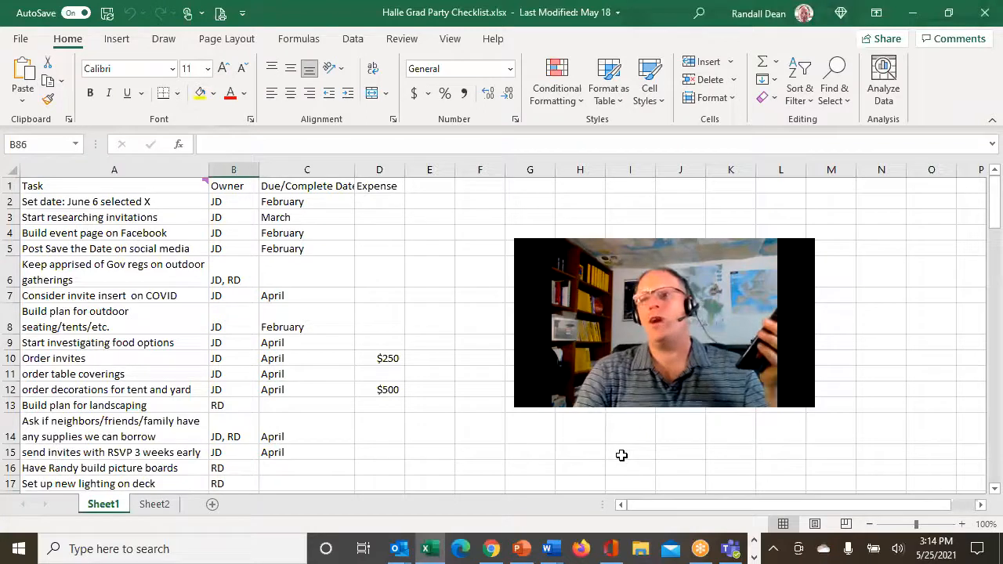
{"action": "scroll", "scroll_direction": "down", "scroll_amount": 3}
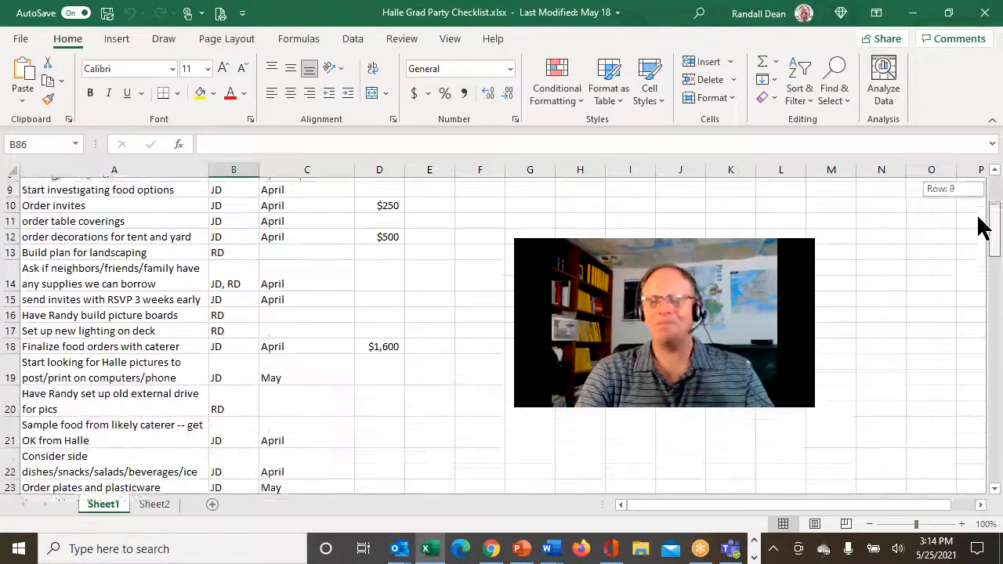
{"action": "scroll", "scroll_direction": "up", "scroll_amount": 3}
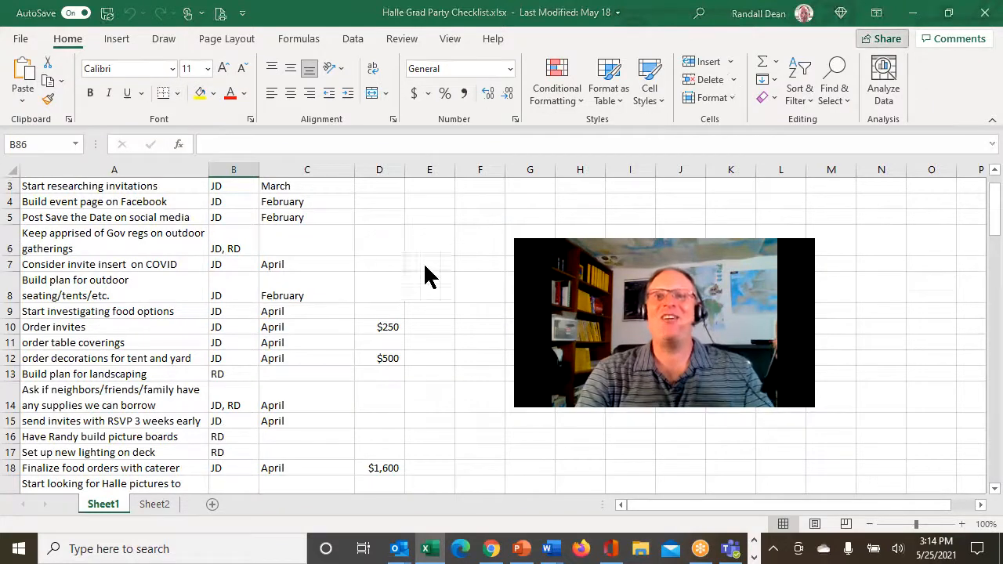
- Check the workbook's sharing options without sending, then review the sheet to the end
{"action": "left_click", "coordinate": [881, 37]}
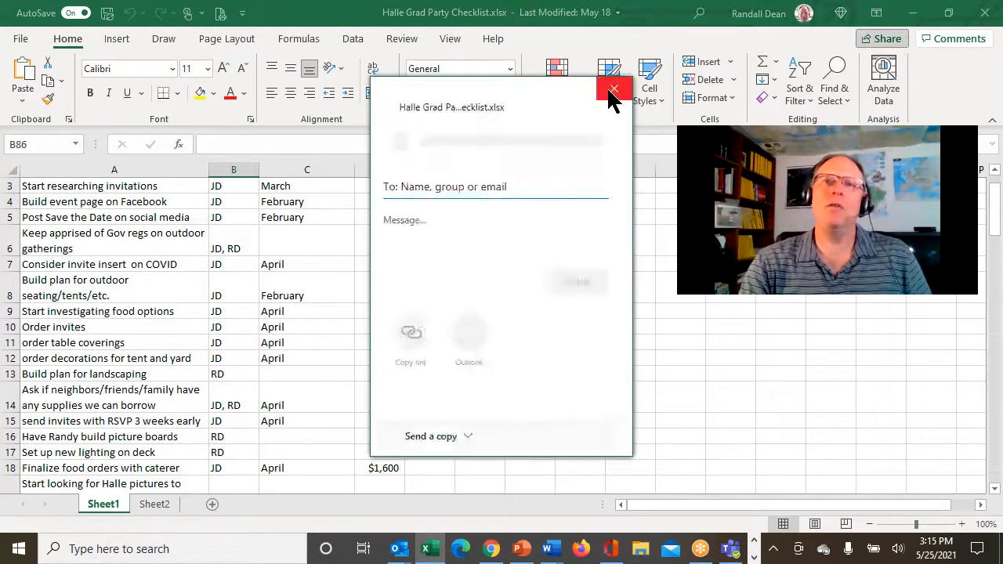
{"action": "left_click", "coordinate": [614, 88]}
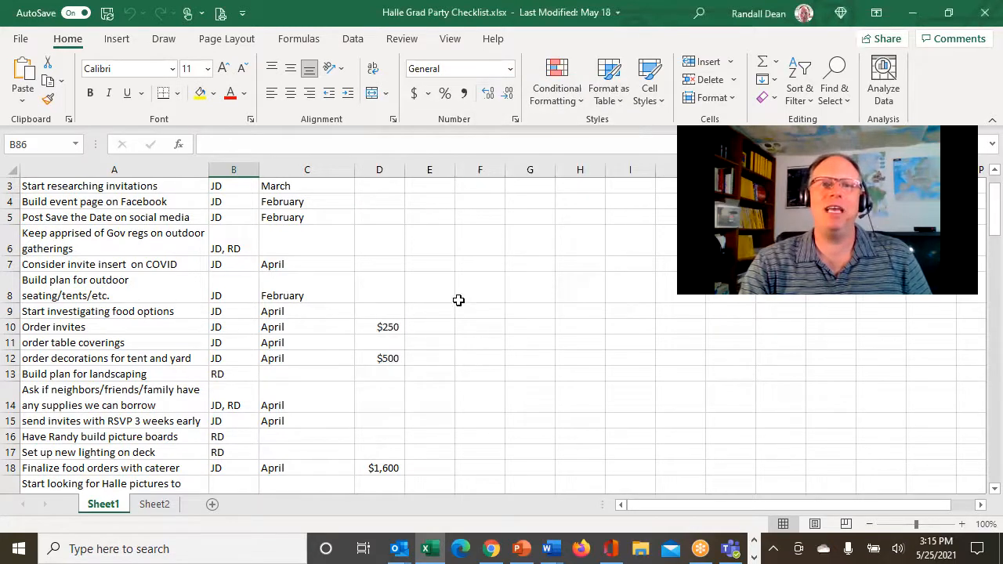
{"action": "scroll", "scroll_direction": "down", "scroll_amount": 3}
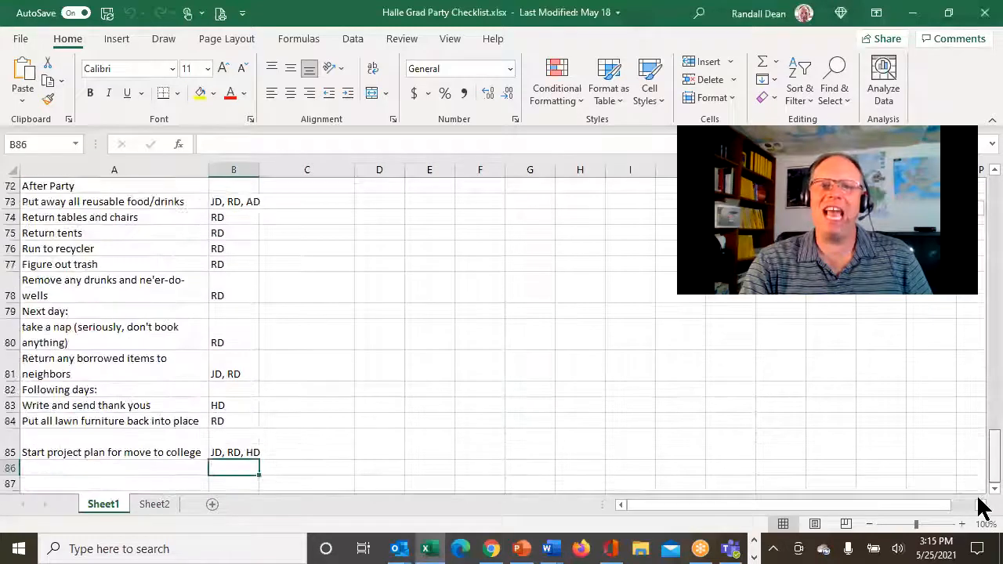
{"action": "scroll", "scroll_direction": "up", "scroll_amount": 3}
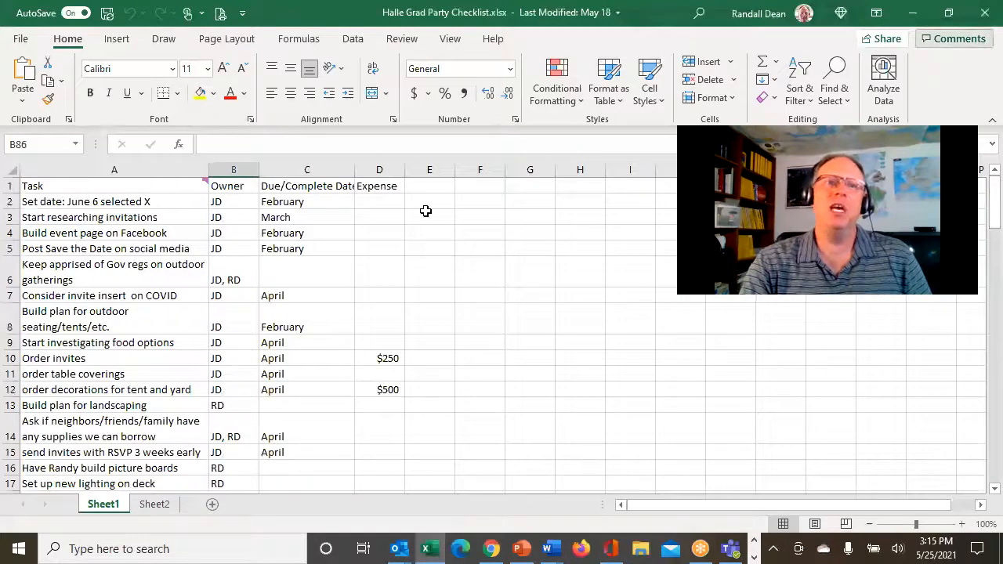
{"action": "mouse_move", "coordinate": [480, 464]}
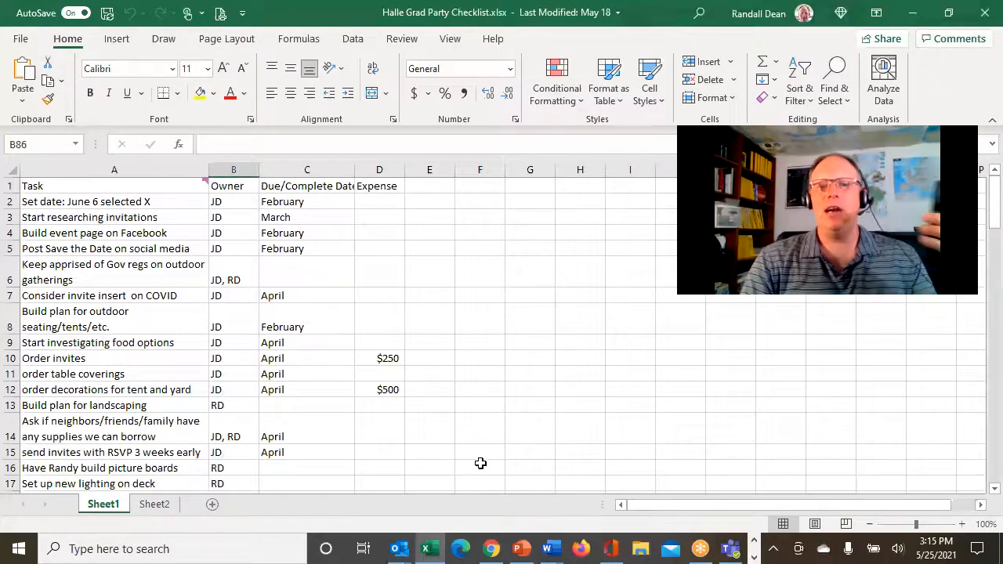
{"action": "mouse_move", "coordinate": [462, 482]}
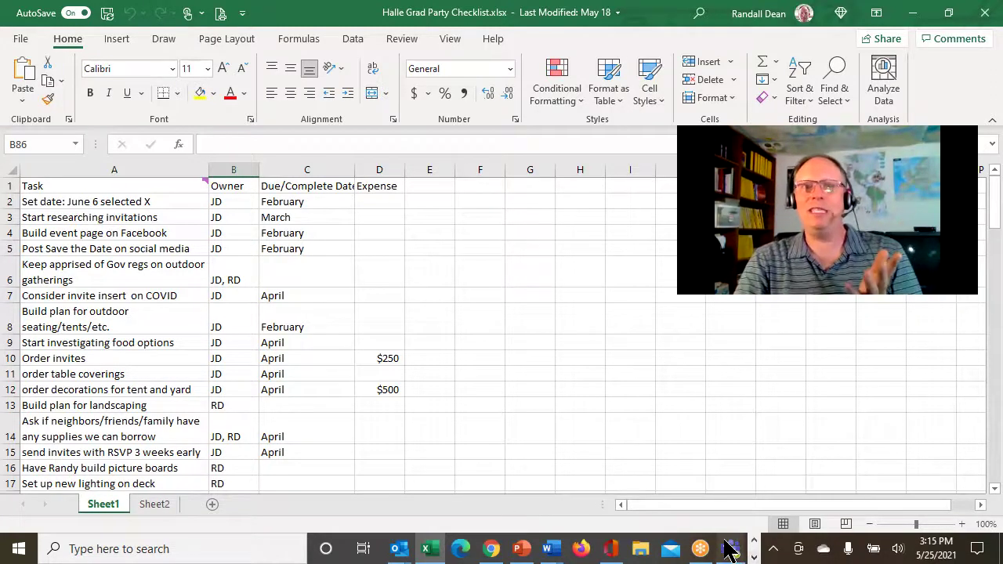
- Show the Files of the Halle Grad Party channel, listing the checklist workbook
{"action": "left_click", "coordinate": [730, 548]}
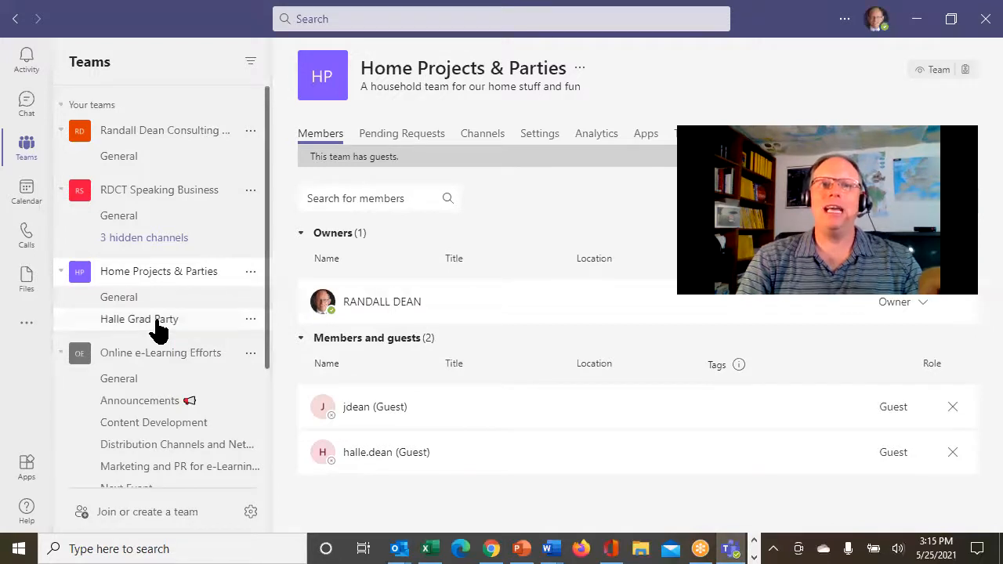
{"action": "left_click", "coordinate": [138, 319]}
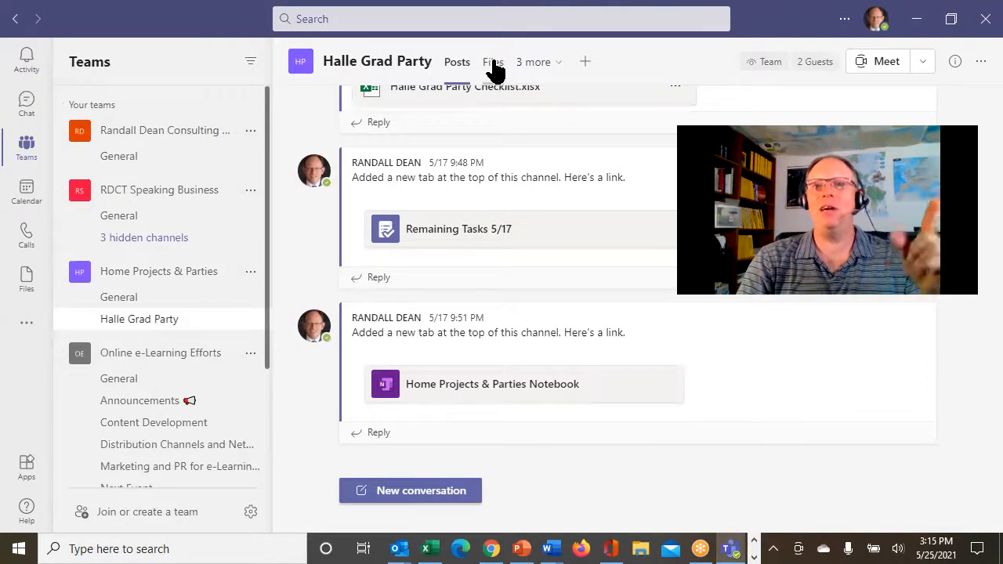
{"action": "left_click", "coordinate": [492, 61]}
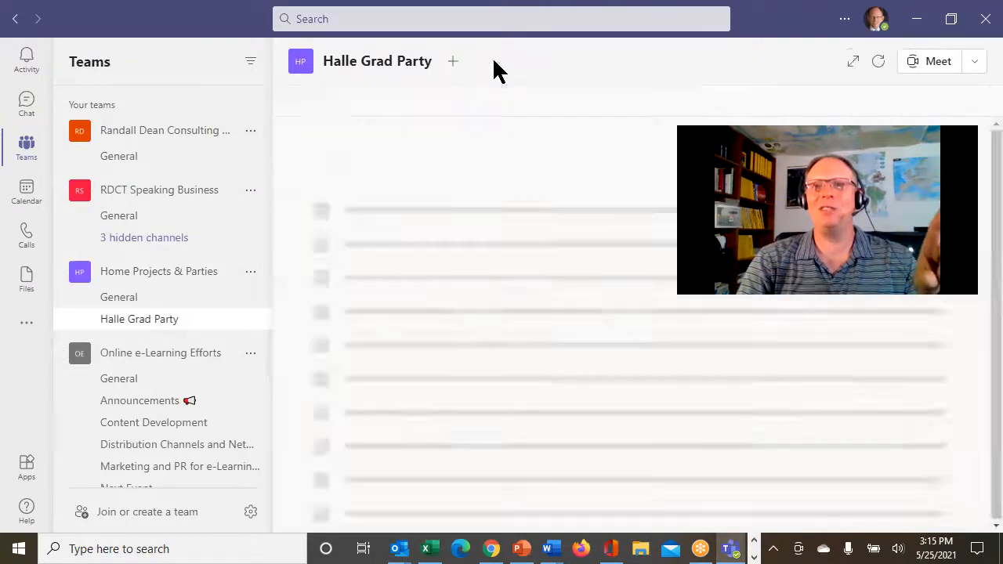
{"action": "left_click", "coordinate": [492, 61]}
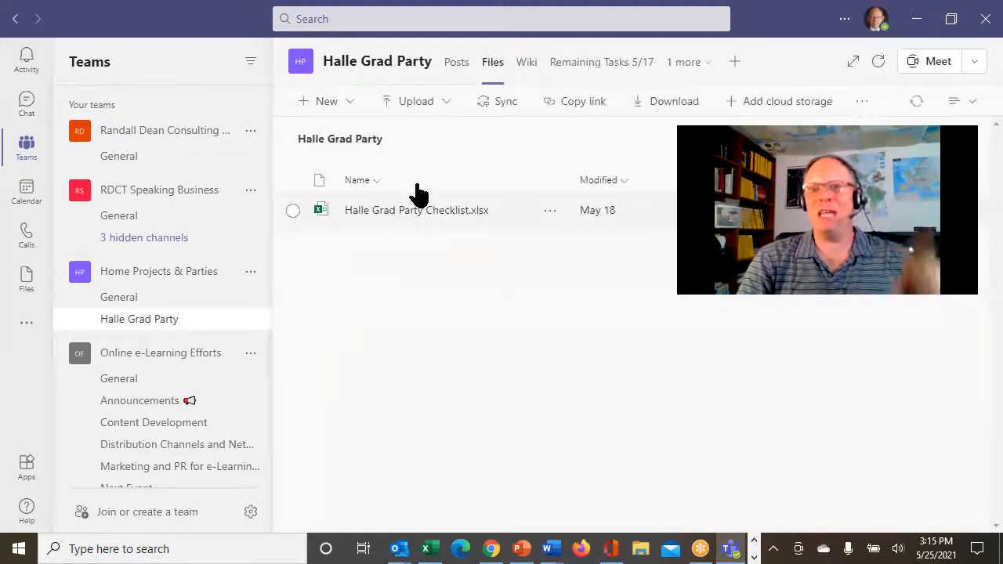
{"action": "mouse_move", "coordinate": [400, 222]}
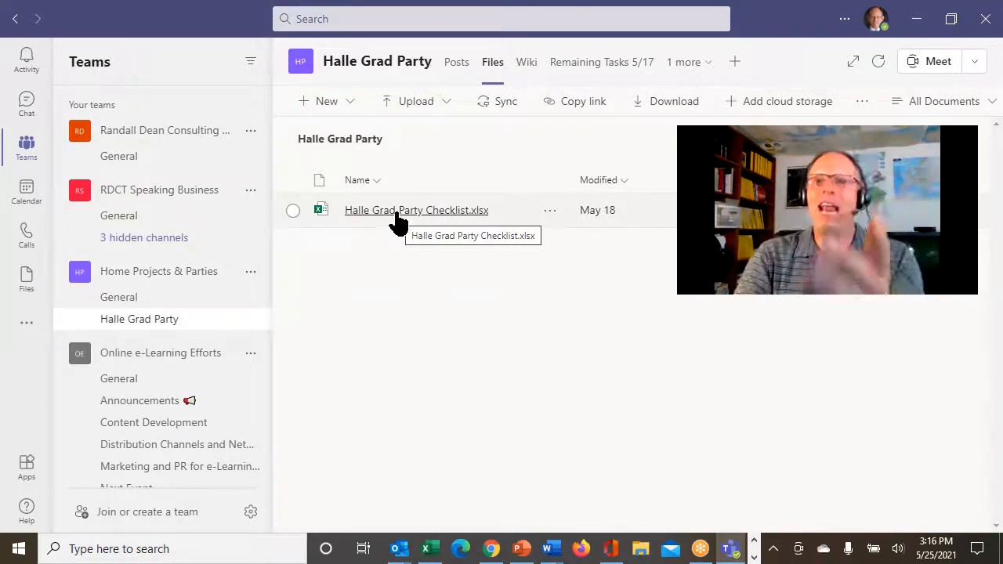
- Review the Home Projects & Parties team's management page and member list
{"action": "left_click", "coordinate": [158, 271]}
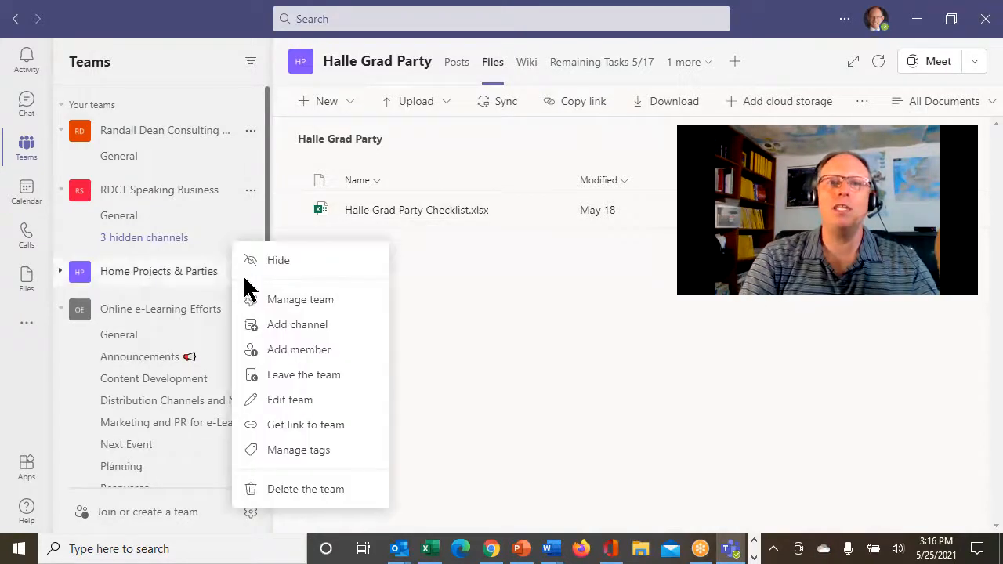
{"action": "mouse_move", "coordinate": [301, 299]}
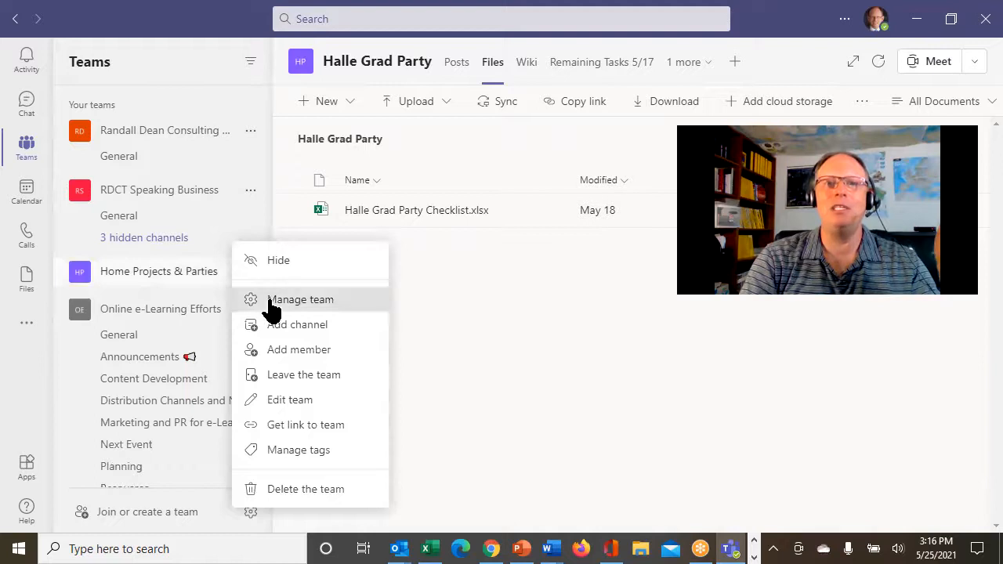
{"action": "left_click", "coordinate": [301, 299]}
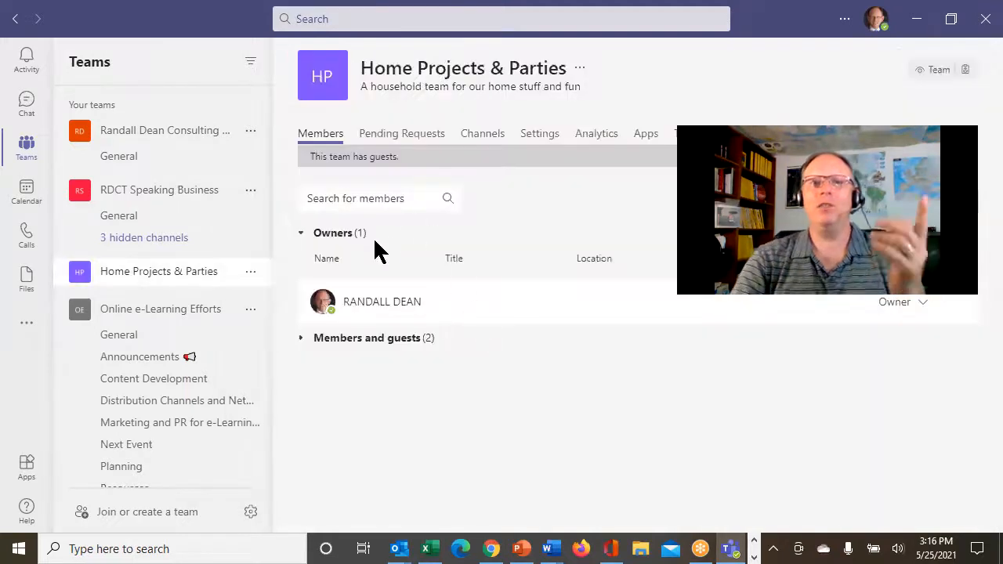
{"action": "left_click", "coordinate": [300, 338]}
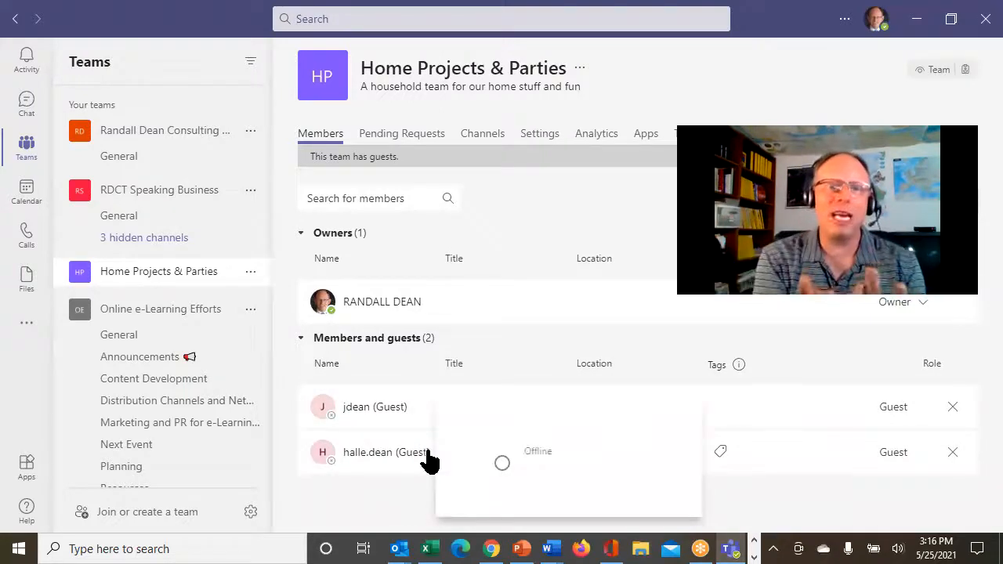
{"action": "mouse_move", "coordinate": [360, 363]}
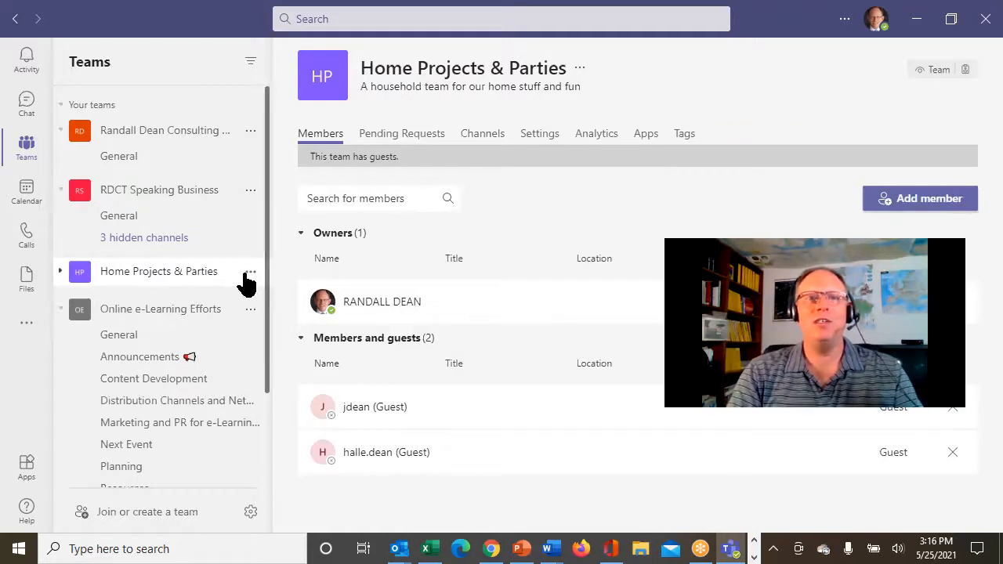
- Bring up the Add members dialog for the Home Projects & Parties team
{"action": "left_click", "coordinate": [250, 271]}
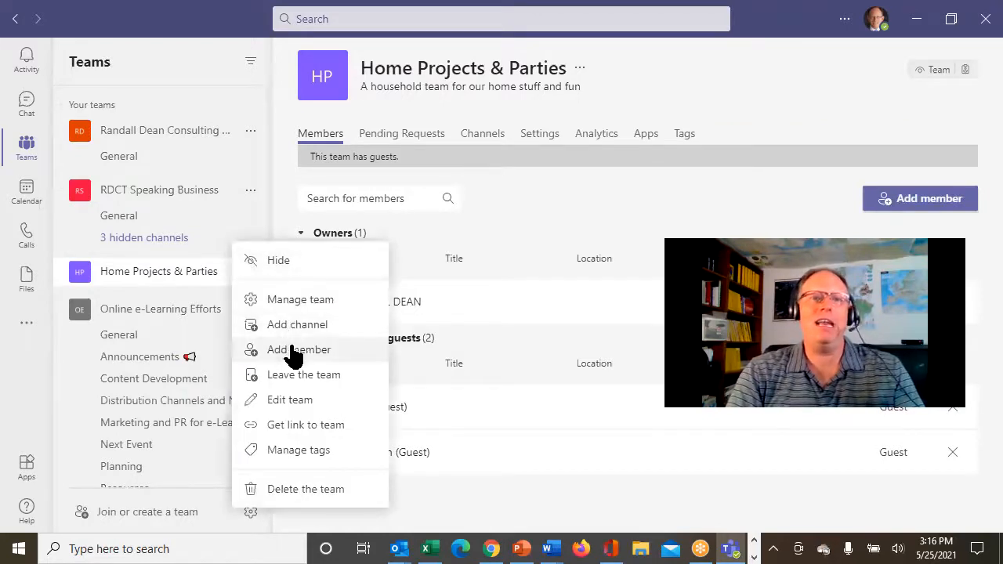
{"action": "left_click", "coordinate": [298, 349]}
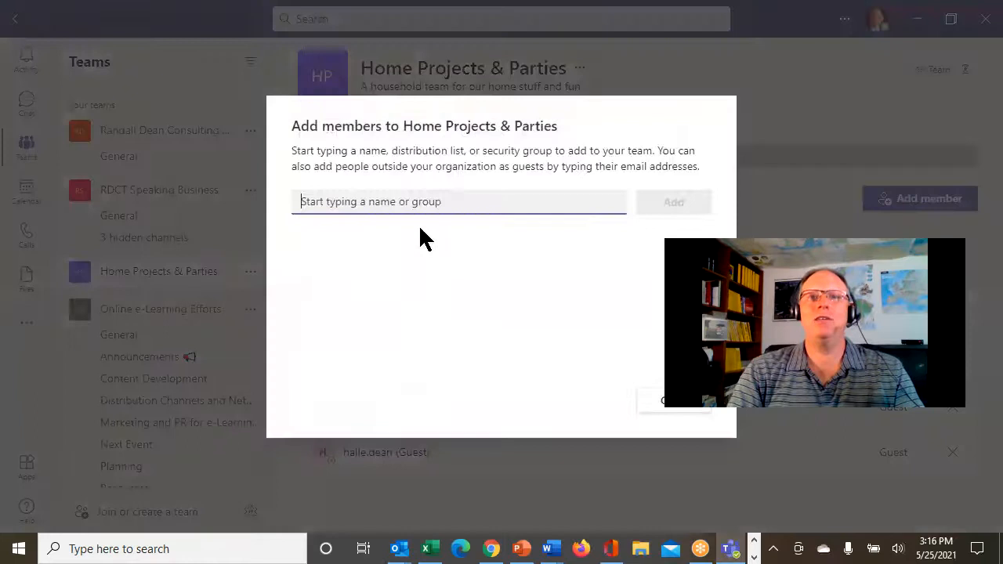
{"action": "mouse_move", "coordinate": [305, 318]}
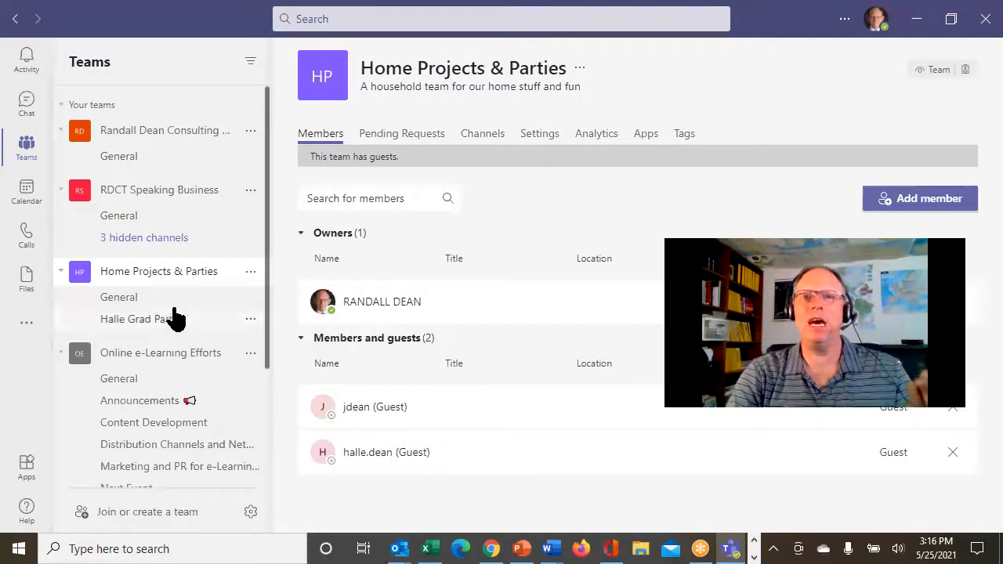
- Return to the Halle Grad Party channel's posts and then its shared files
{"action": "left_click", "coordinate": [138, 320]}
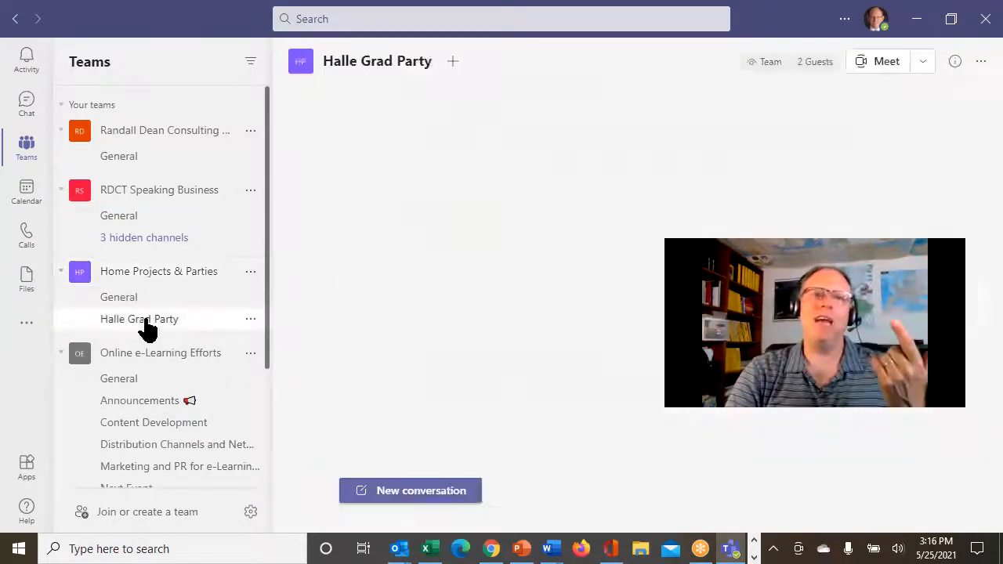
{"action": "left_click", "coordinate": [137, 320]}
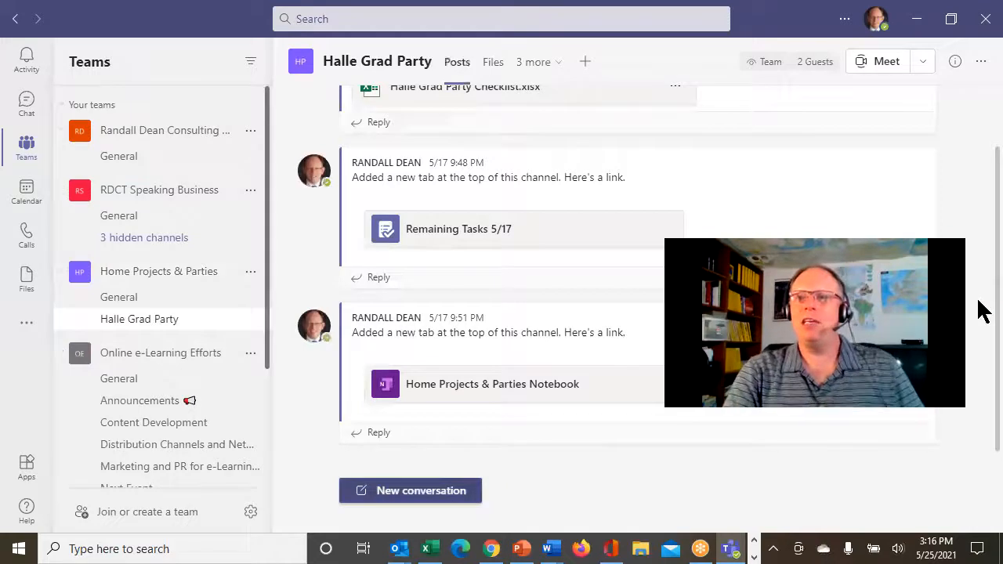
{"action": "scroll", "scroll_direction": "up", "scroll_amount": 3}
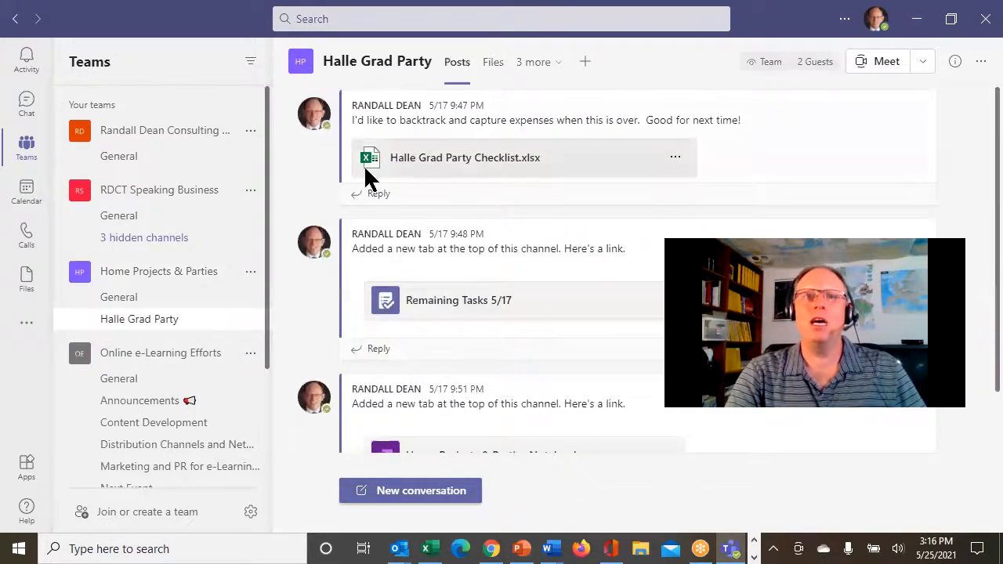
{"action": "mouse_move", "coordinate": [514, 259]}
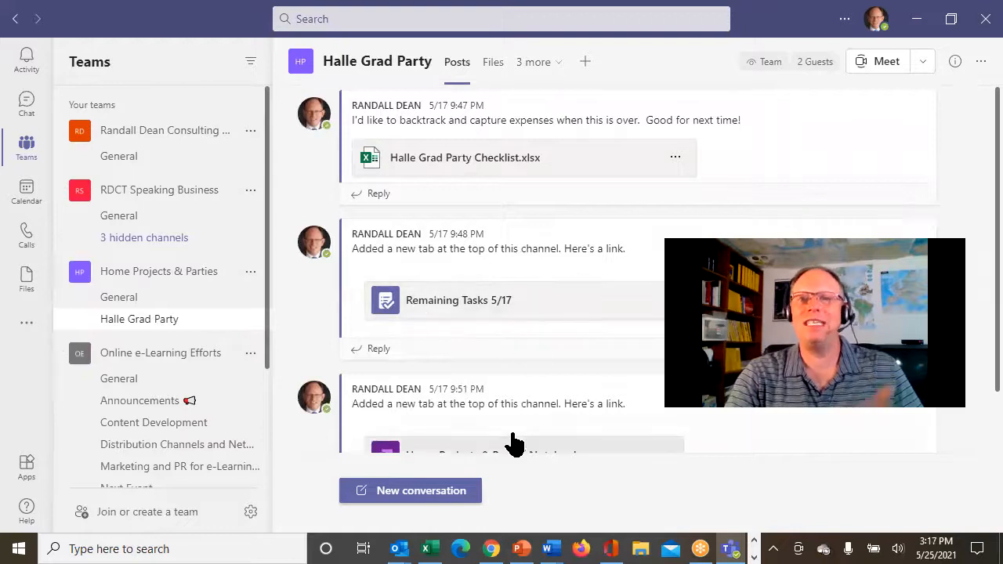
{"action": "mouse_move", "coordinate": [984, 348]}
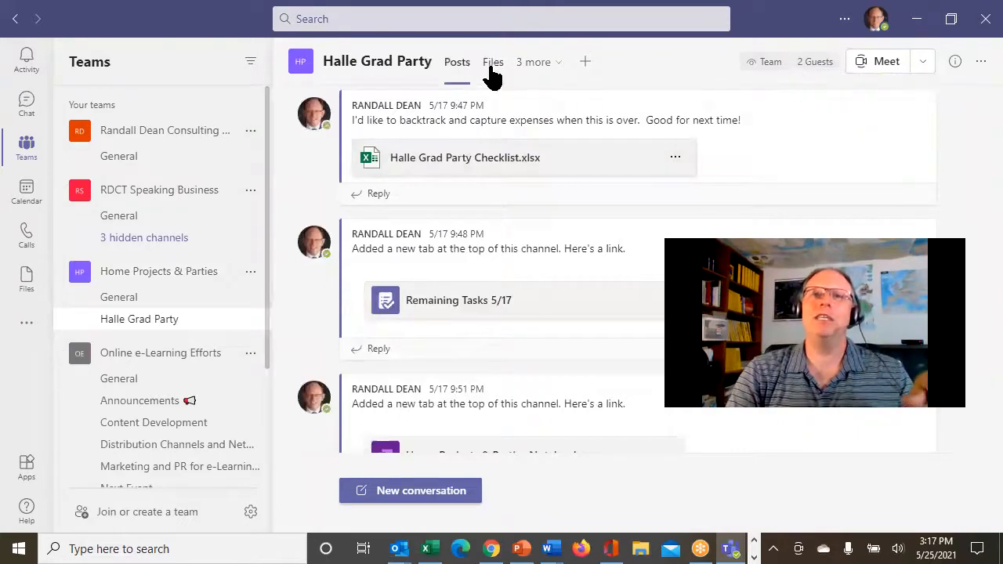
{"action": "left_click", "coordinate": [492, 62]}
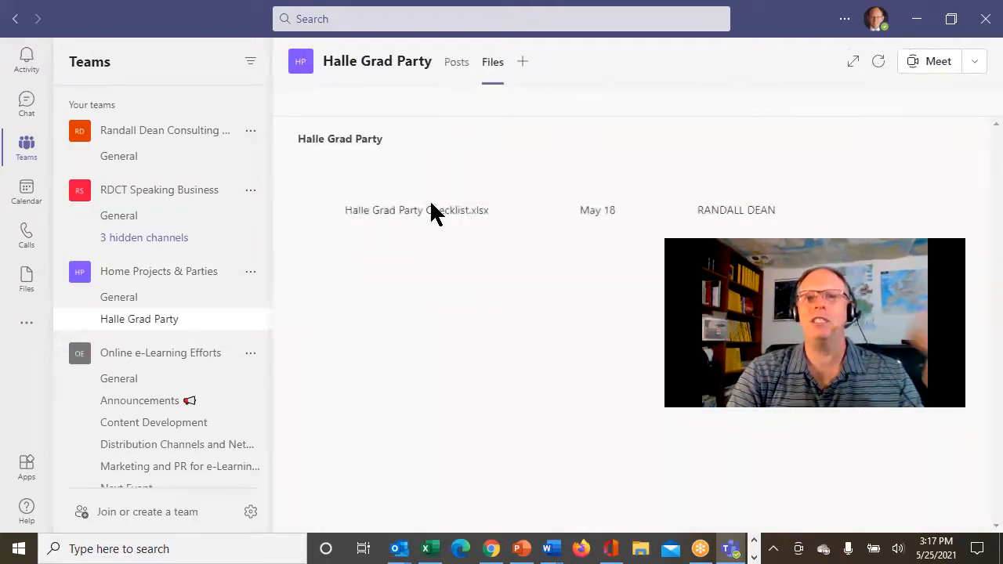
{"action": "left_click", "coordinate": [492, 63]}
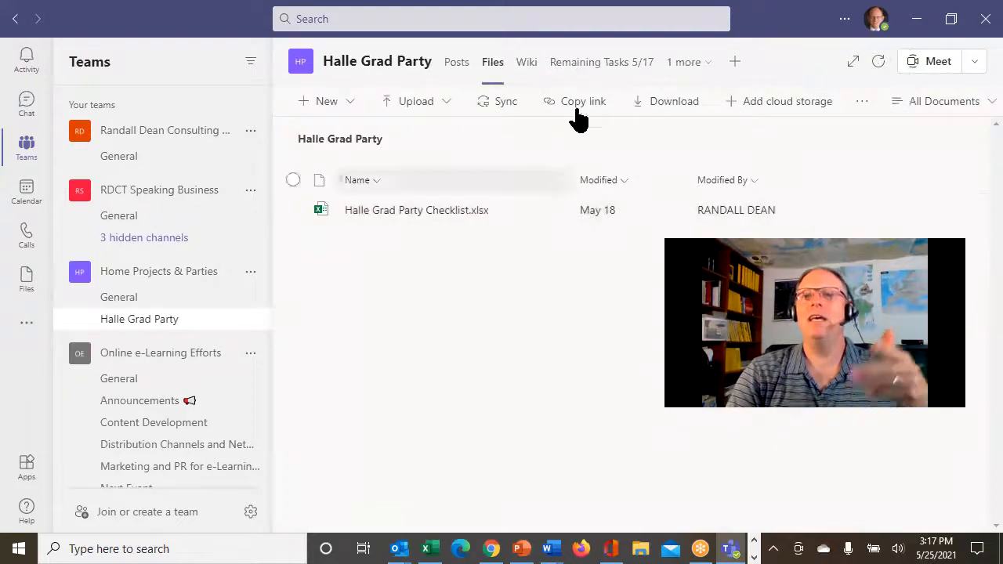
{"action": "mouse_move", "coordinate": [817, 75]}
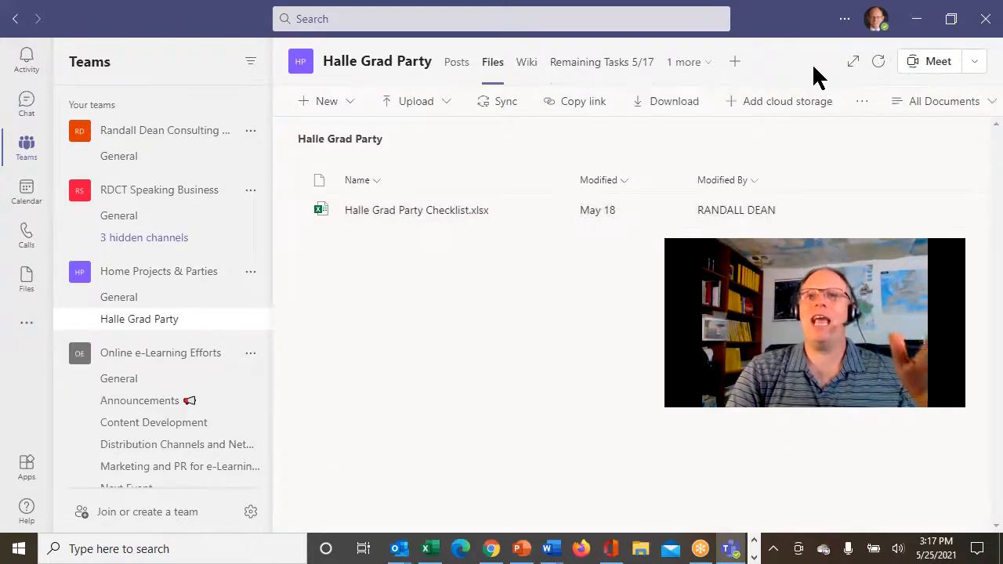
{"action": "mouse_move", "coordinate": [733, 61]}
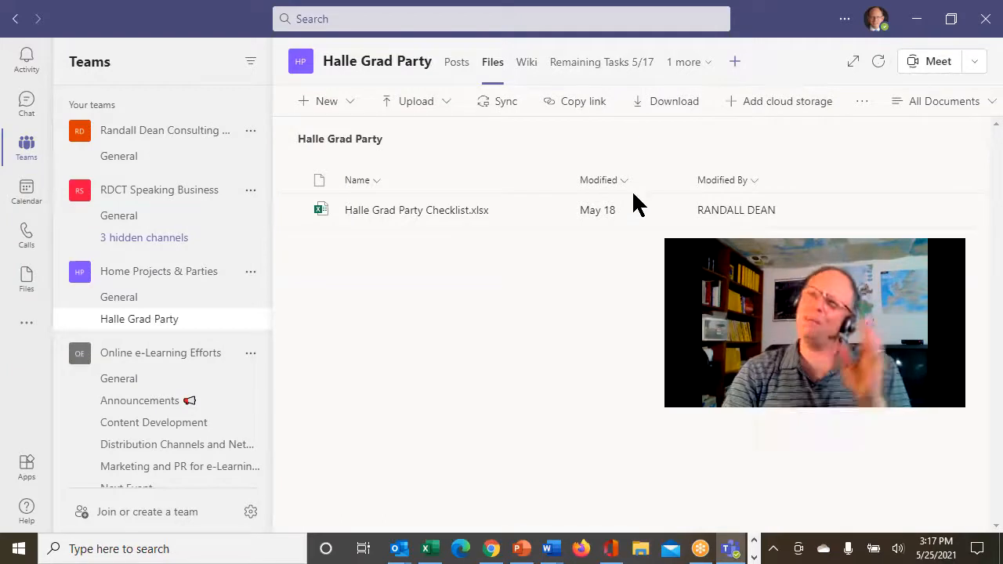
- Look at the Add a tab gallery and cancel without creating a new plan tab
{"action": "left_click", "coordinate": [733, 61]}
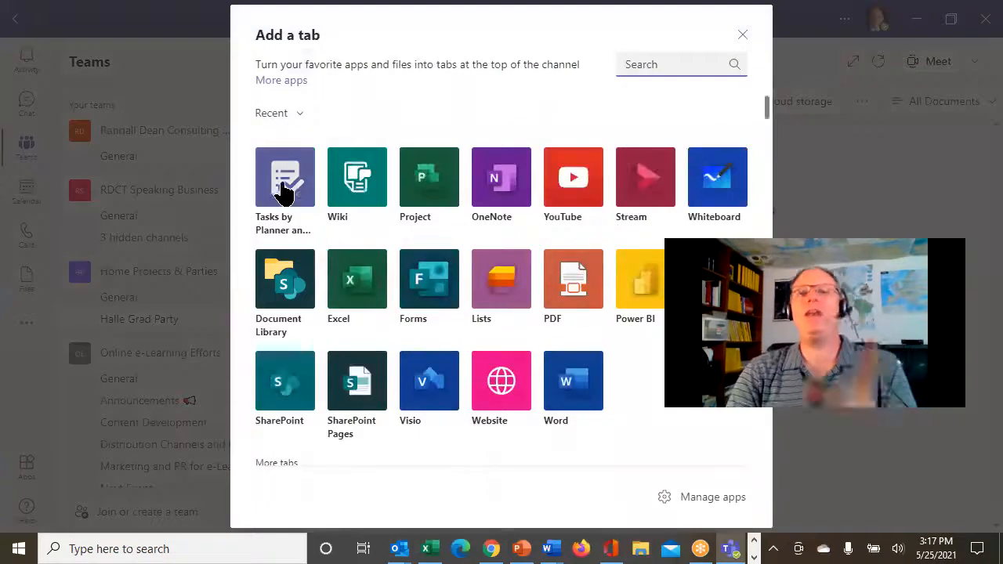
{"action": "mouse_move", "coordinate": [275, 204]}
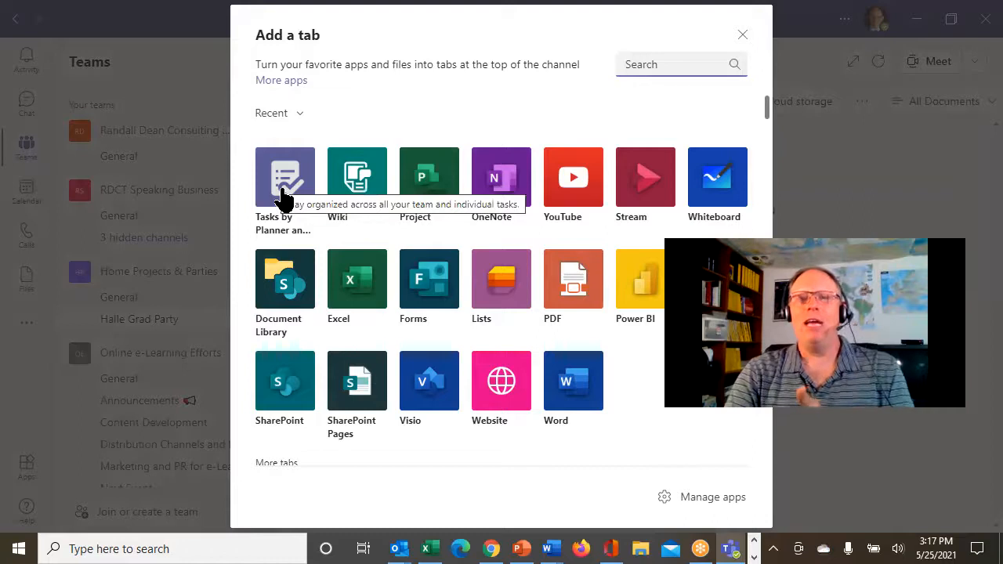
{"action": "left_click", "coordinate": [741, 34]}
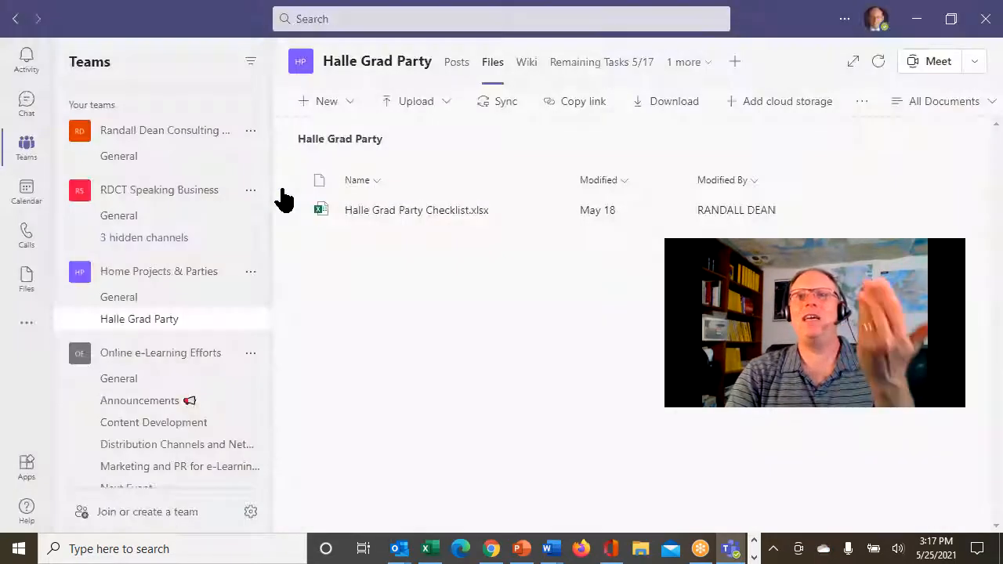
{"action": "mouse_move", "coordinate": [614, 370]}
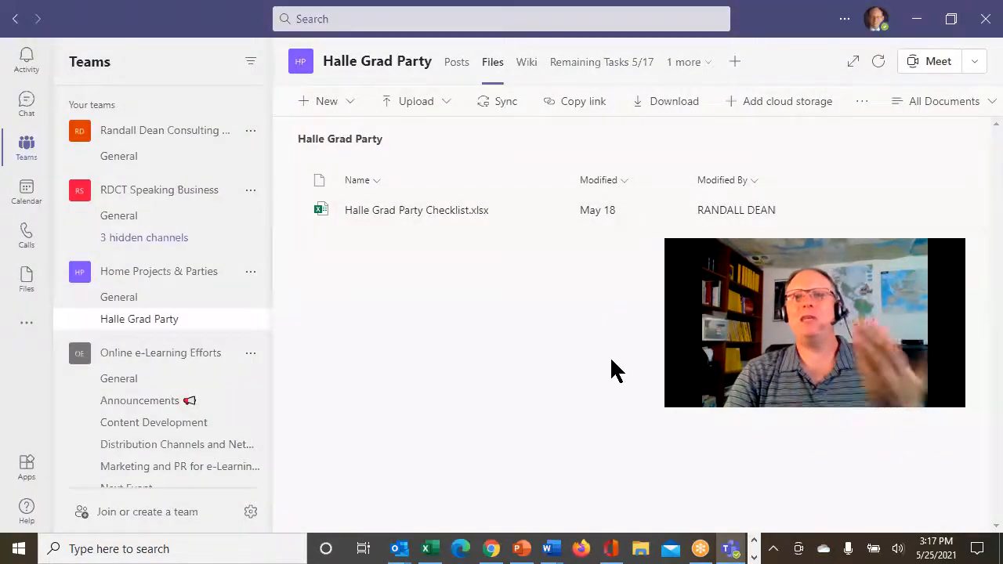
{"action": "mouse_move", "coordinate": [467, 351]}
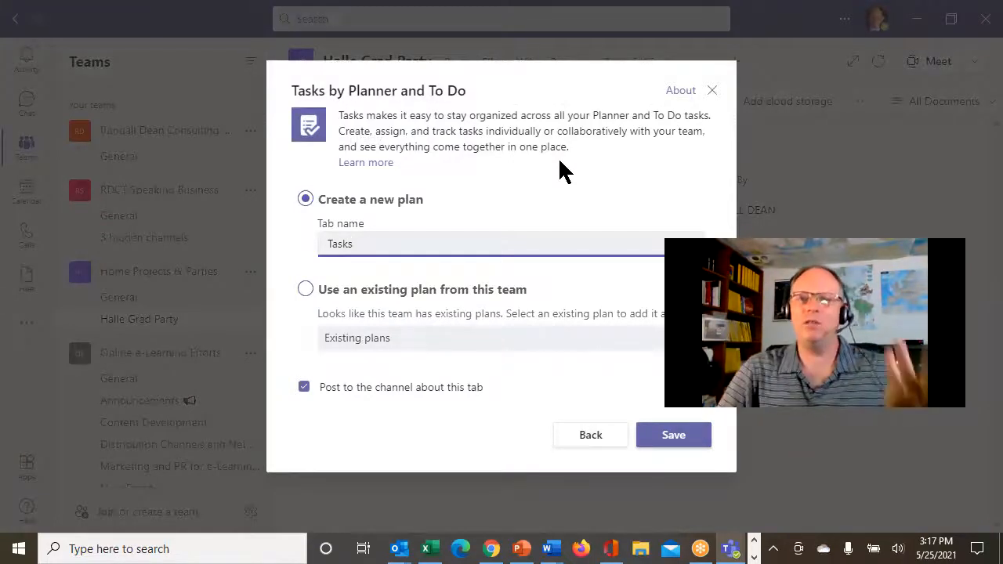
{"action": "left_click", "coordinate": [711, 89]}
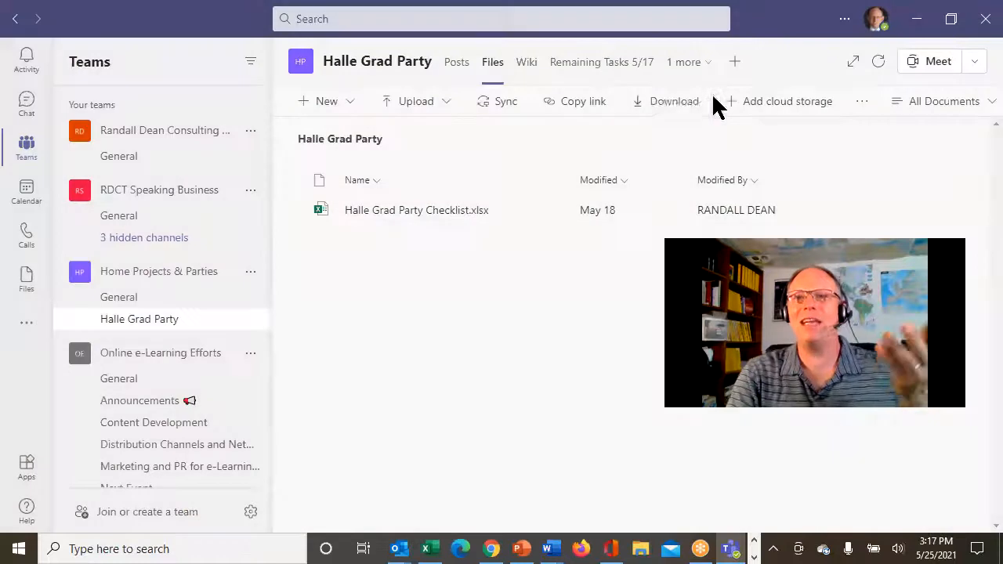
{"action": "mouse_move", "coordinate": [602, 61]}
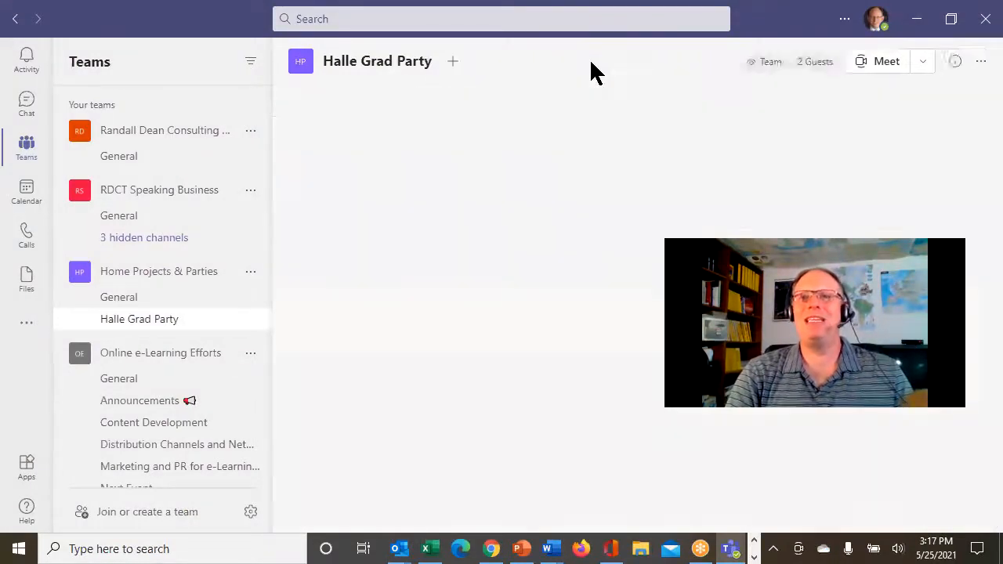
- Show the Remaining Tasks 5/17 Planner board with its To do tasks and due dates
{"action": "left_click", "coordinate": [138, 319]}
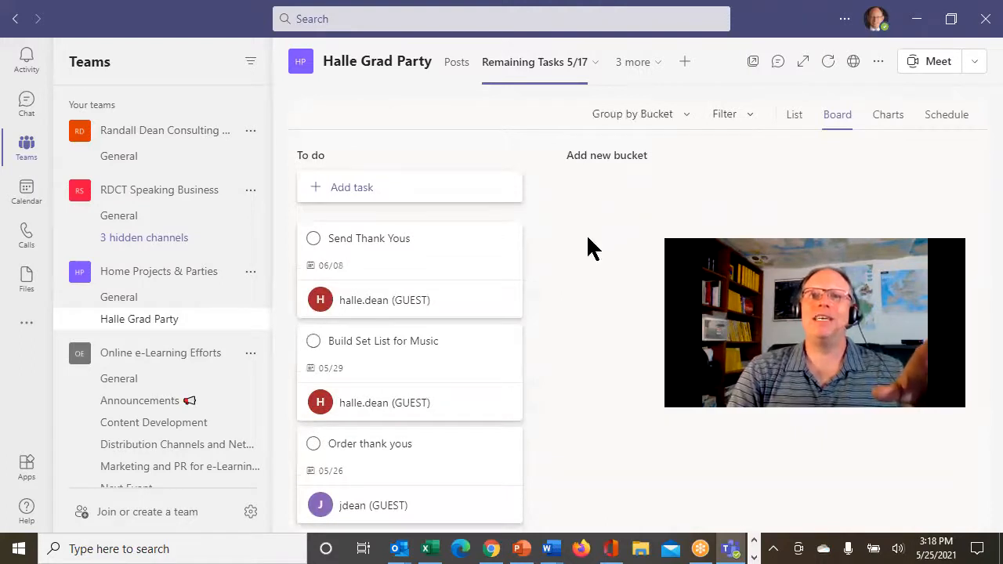
{"action": "mouse_move", "coordinate": [373, 352]}
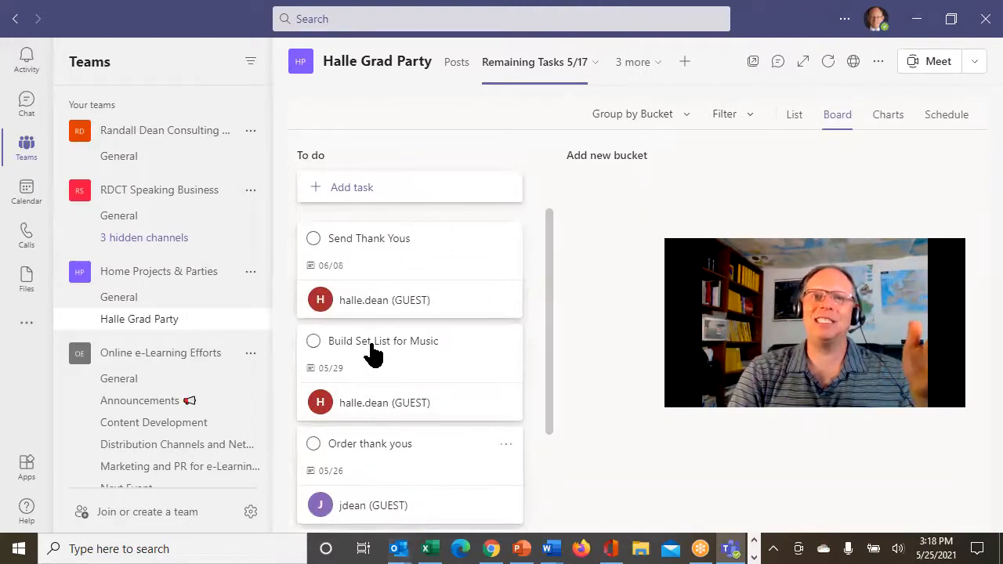
{"action": "mouse_move", "coordinate": [457, 453]}
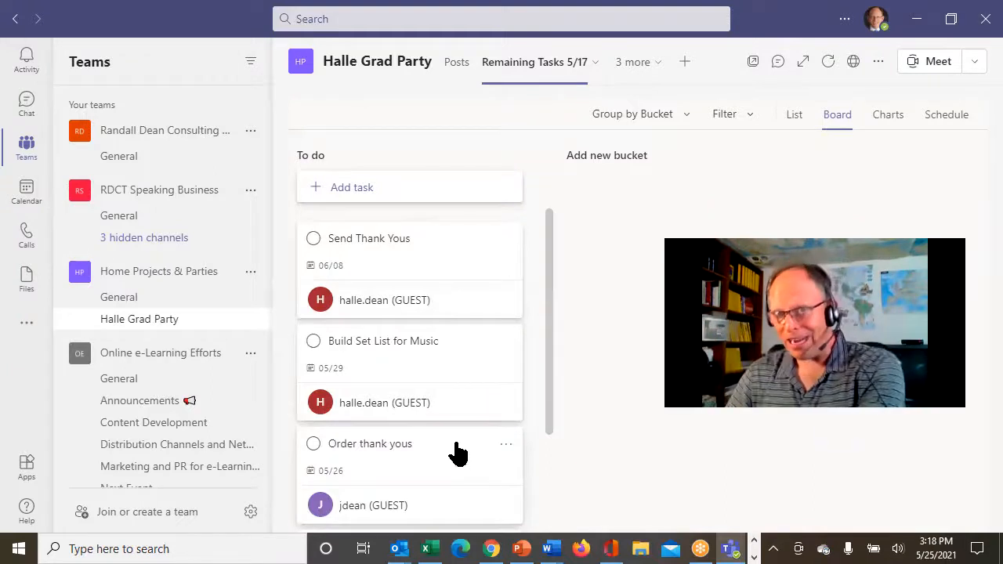
{"action": "mouse_move", "coordinate": [571, 305]}
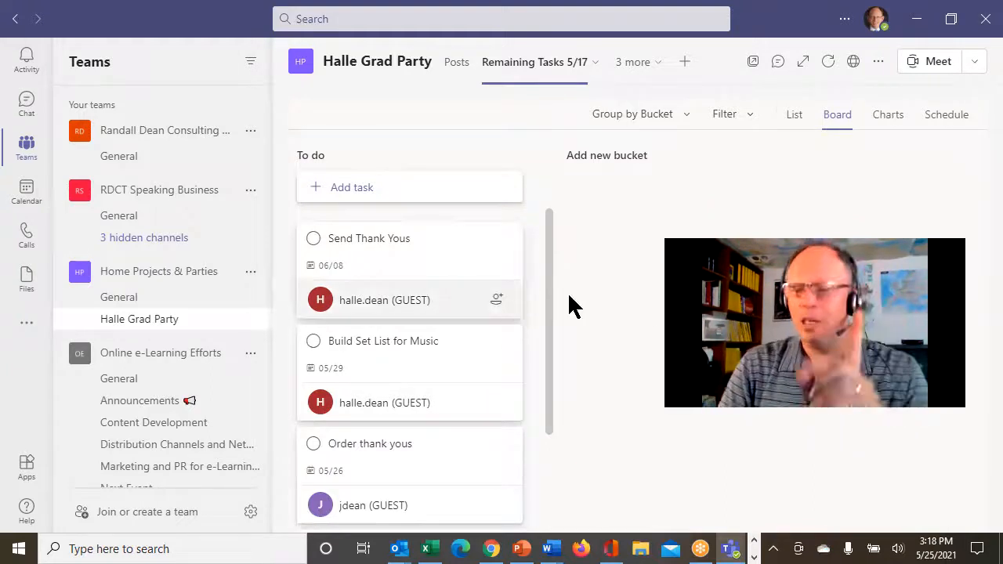
{"action": "mouse_move", "coordinate": [645, 329]}
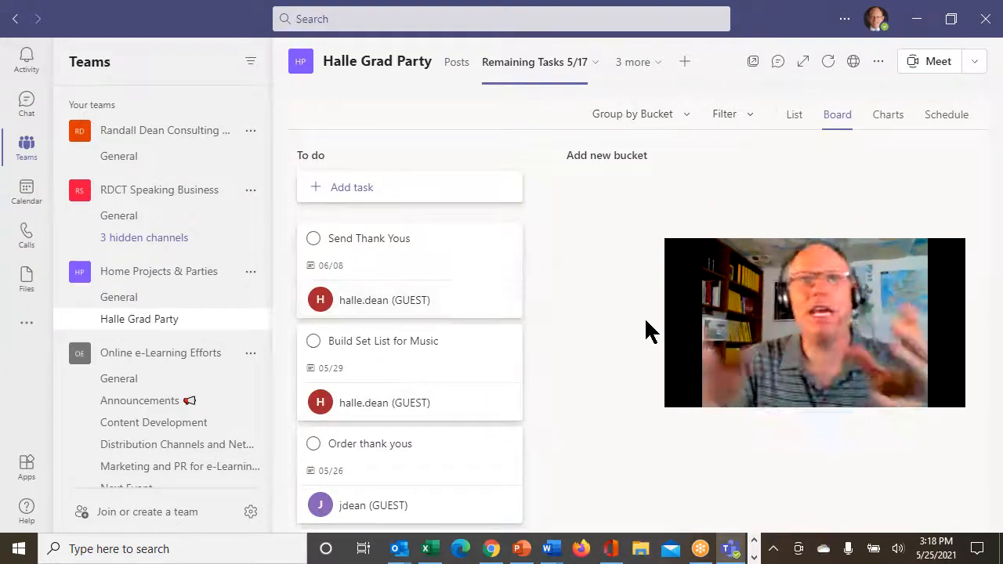
{"action": "mouse_move", "coordinate": [656, 312]}
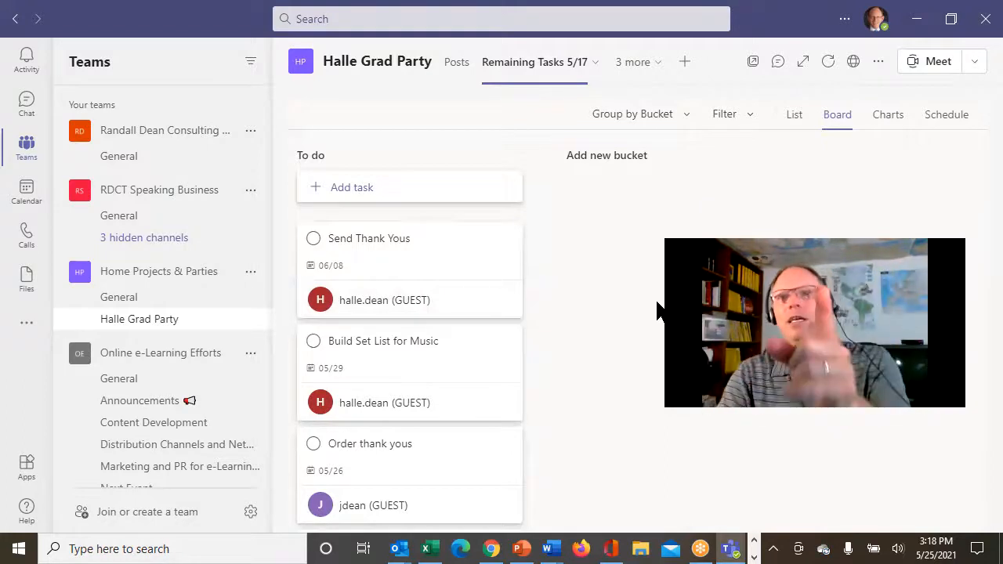
{"action": "mouse_move", "coordinate": [672, 122]}
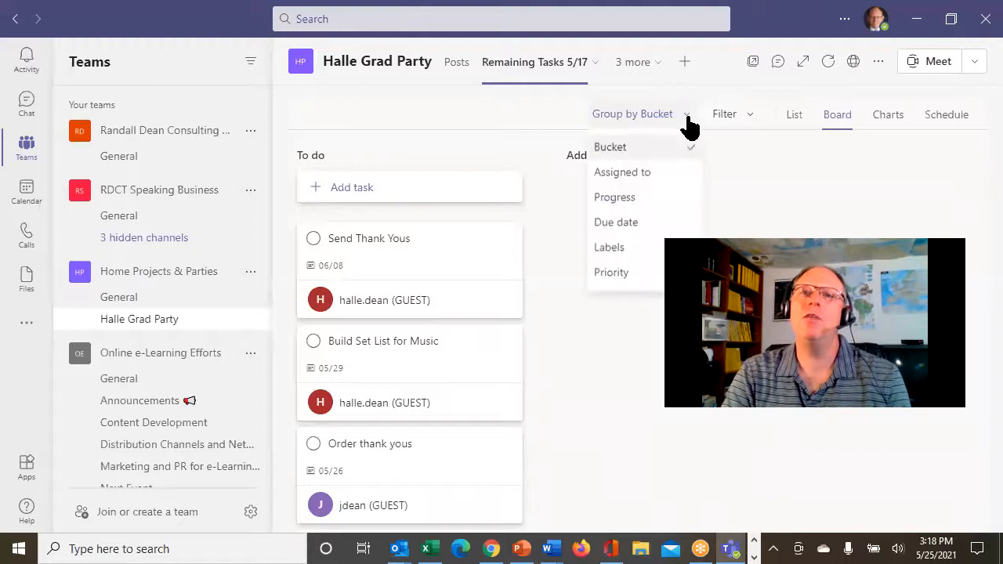
{"action": "mouse_move", "coordinate": [611, 305]}
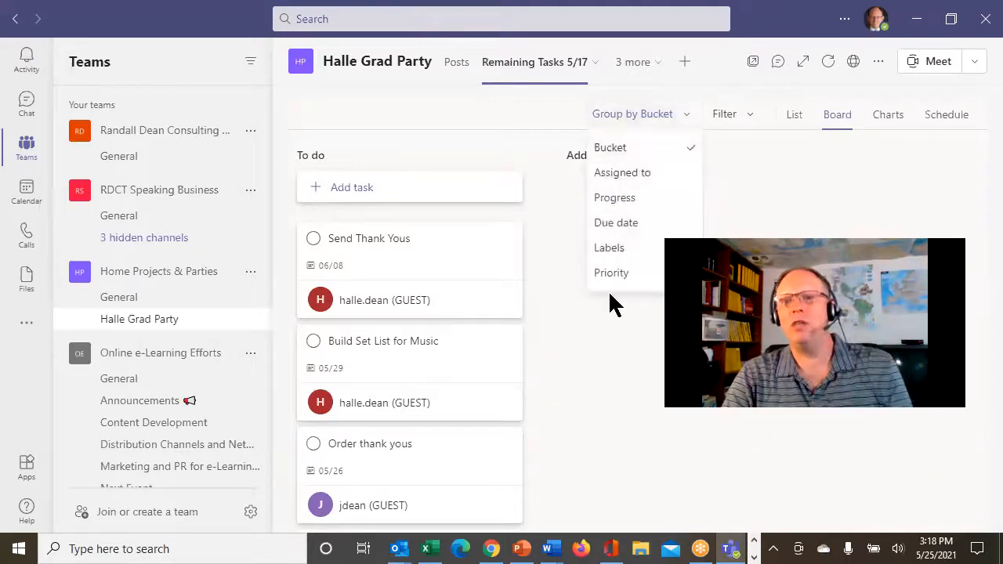
{"action": "mouse_move", "coordinate": [636, 233]}
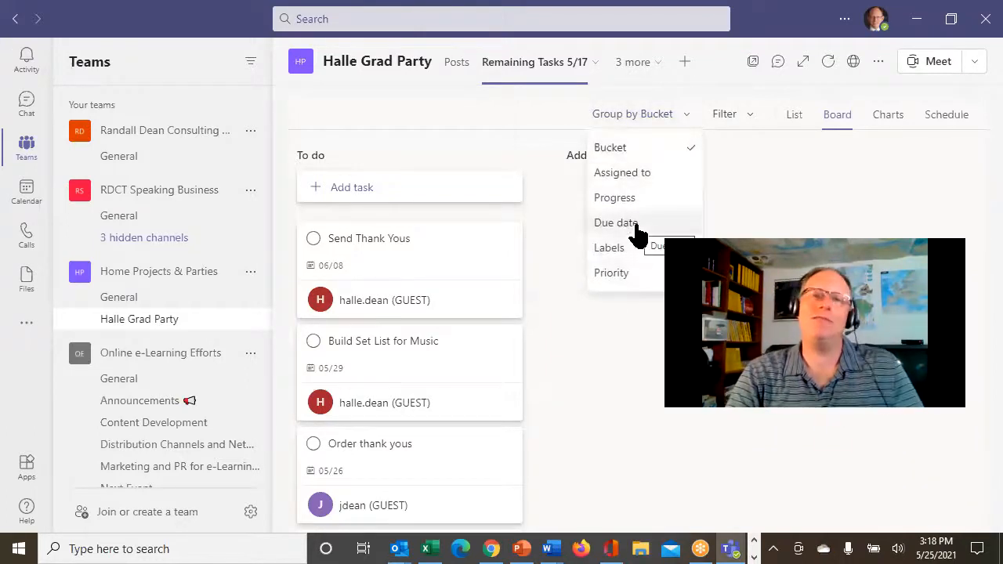
- Group the board by Due date and complete the overdue 'Clean up front landscaping' task
{"action": "left_click", "coordinate": [618, 223]}
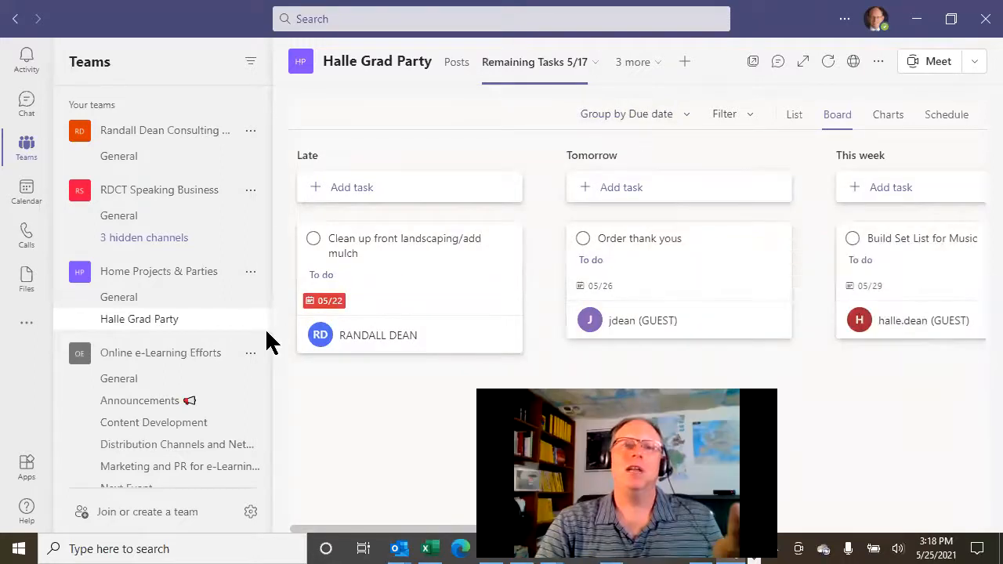
{"action": "mouse_move", "coordinate": [407, 257]}
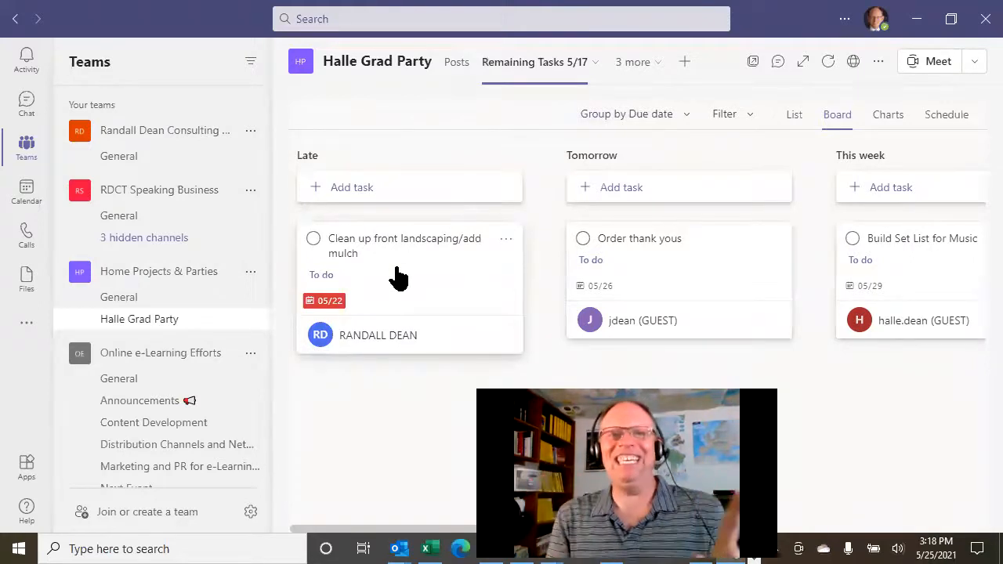
{"action": "left_click", "coordinate": [313, 238]}
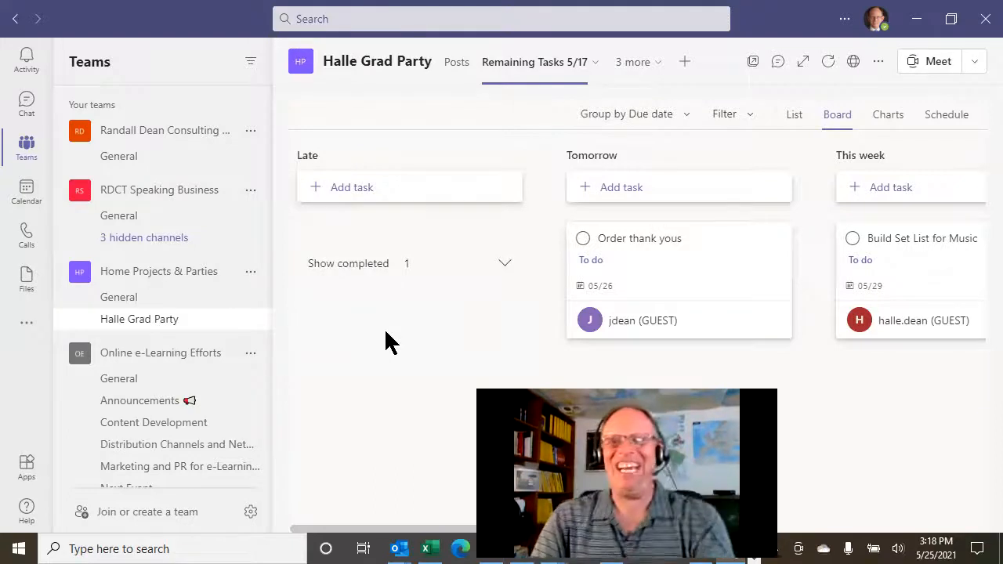
{"action": "mouse_move", "coordinate": [657, 276]}
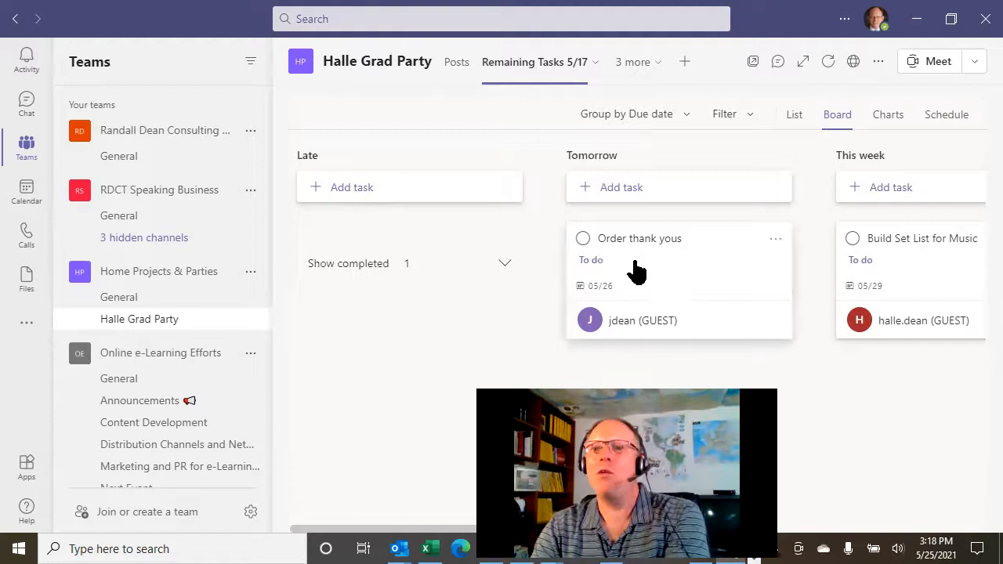
{"action": "mouse_move", "coordinate": [984, 398]}
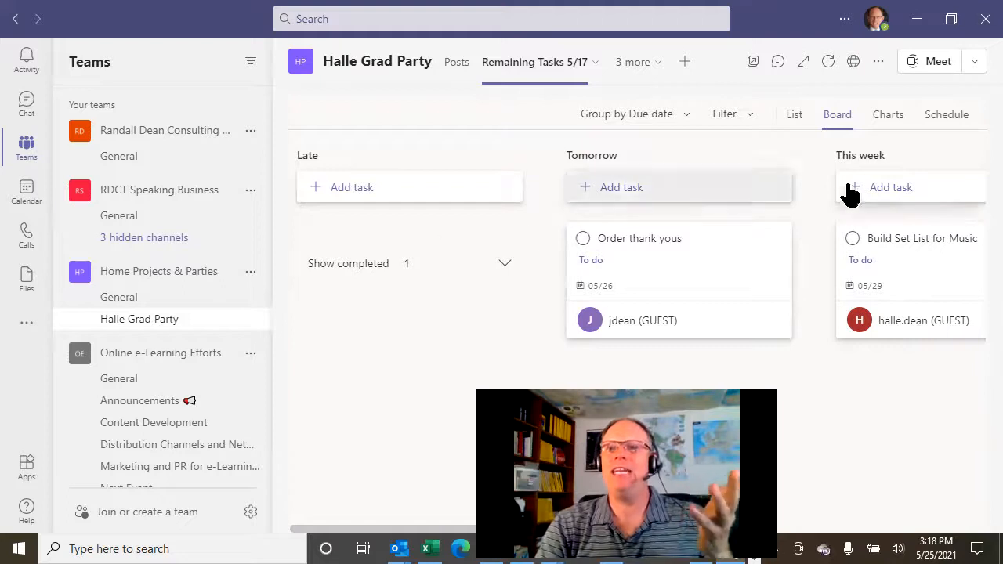
- Add a 'Send thank yous' task due June 10 under This week, then return to the slides
{"action": "left_click", "coordinate": [889, 186]}
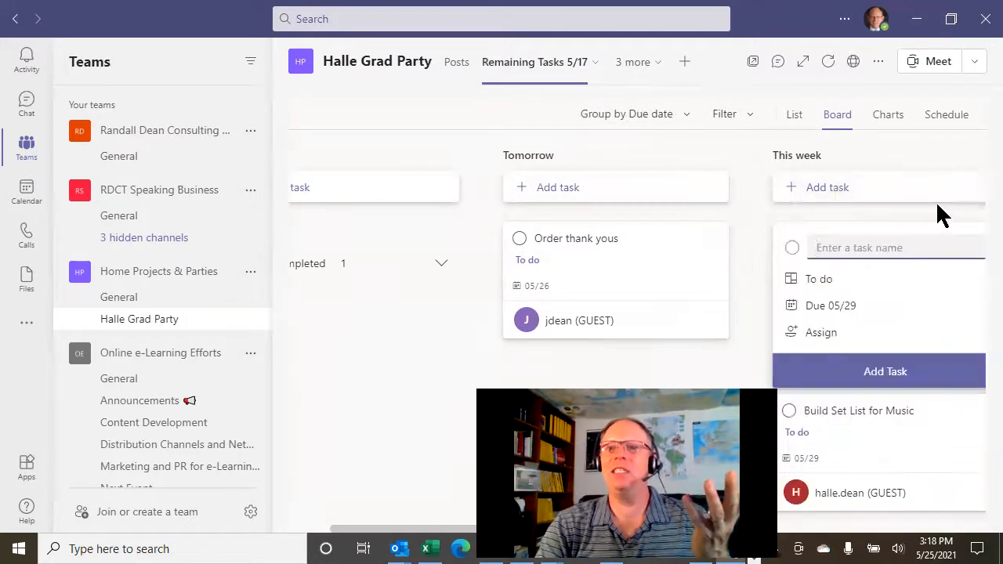
{"action": "type", "text": "Send thank you"}
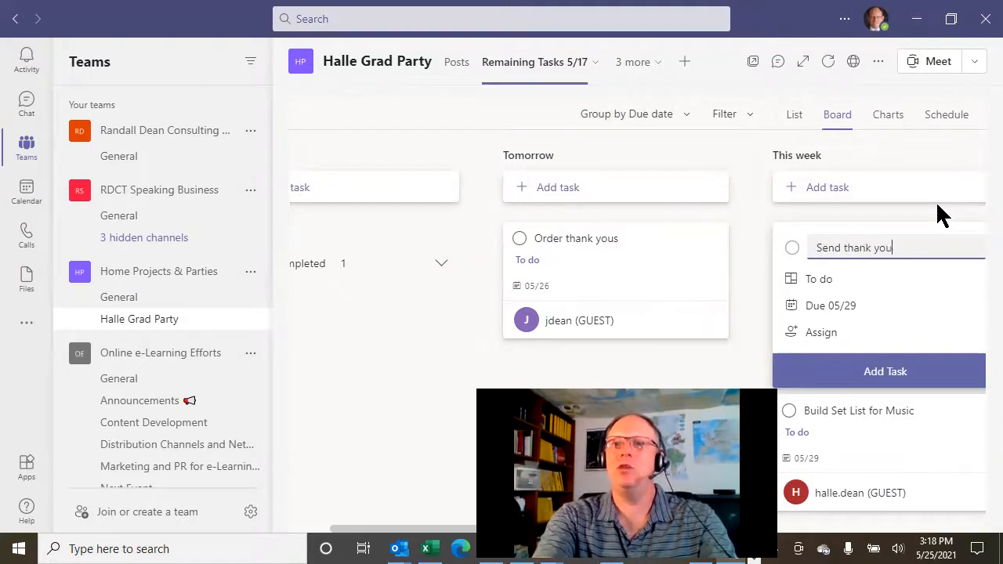
{"action": "type", "text": "s"}
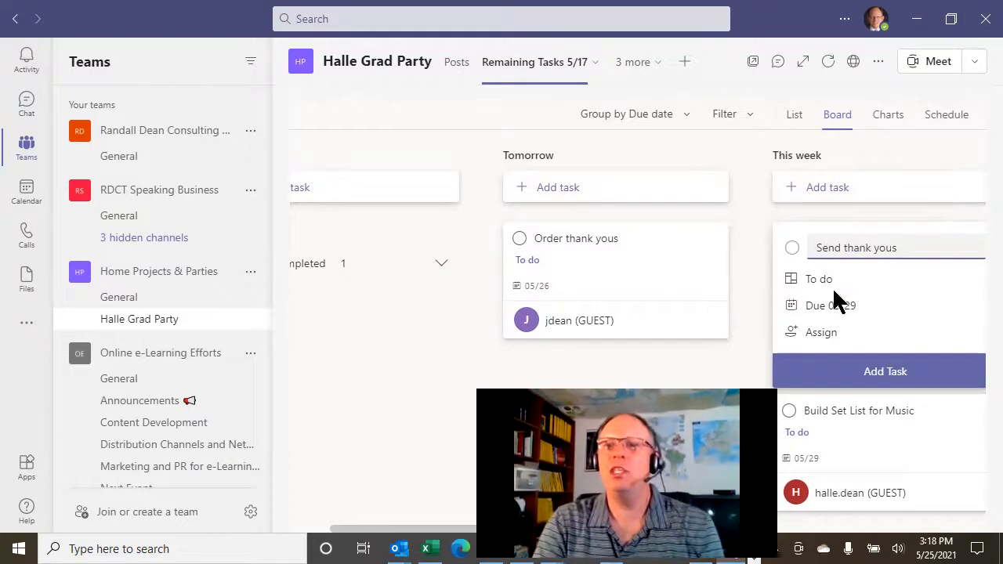
{"action": "left_click", "coordinate": [830, 304]}
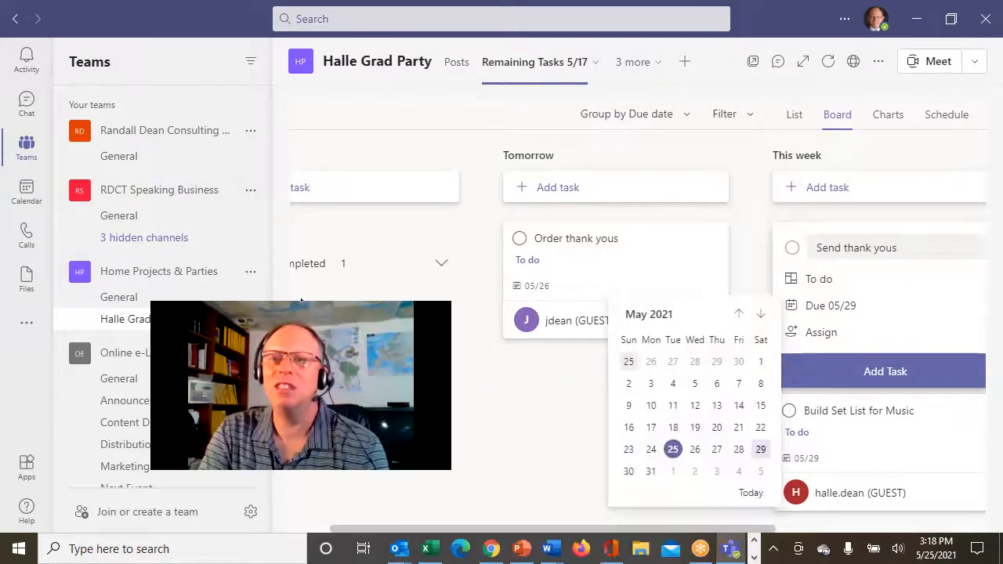
{"action": "left_click", "coordinate": [758, 313]}
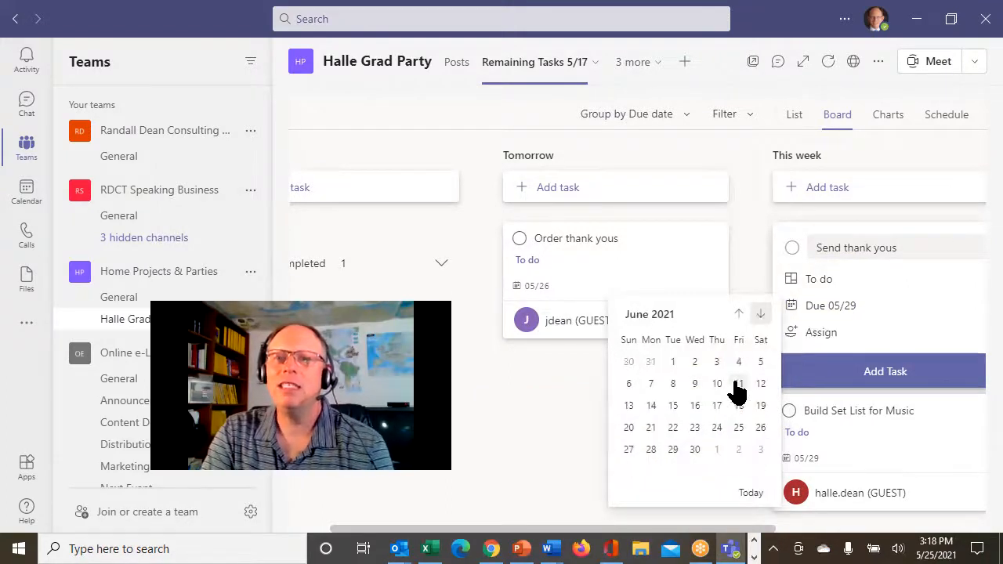
{"action": "left_click", "coordinate": [716, 382]}
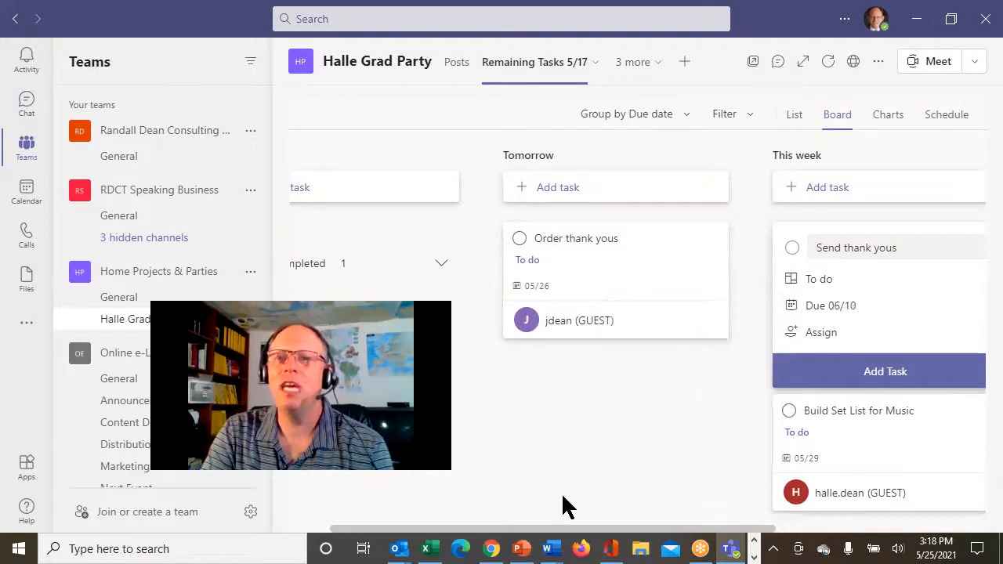
{"action": "left_click", "coordinate": [884, 370]}
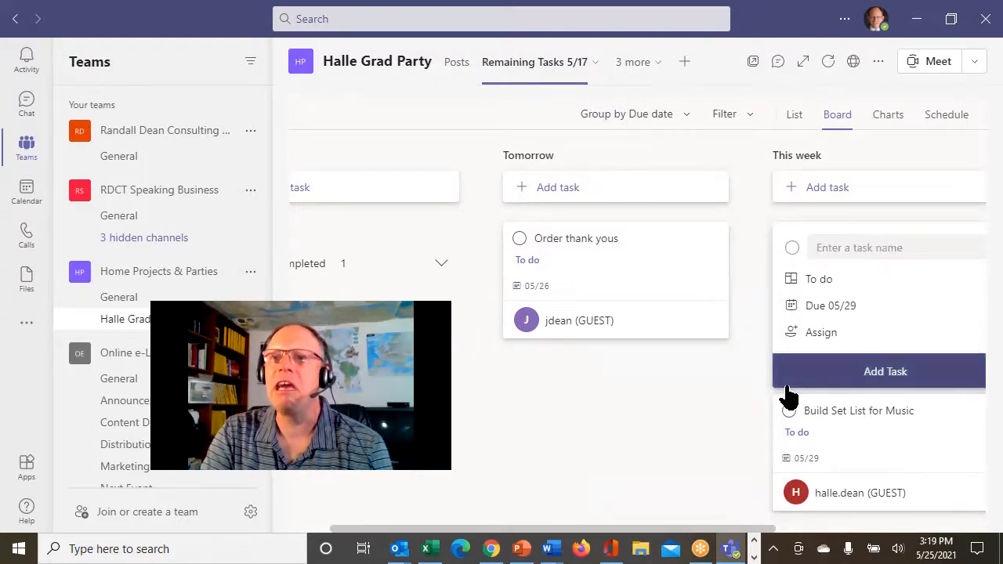
{"action": "mouse_move", "coordinate": [818, 348]}
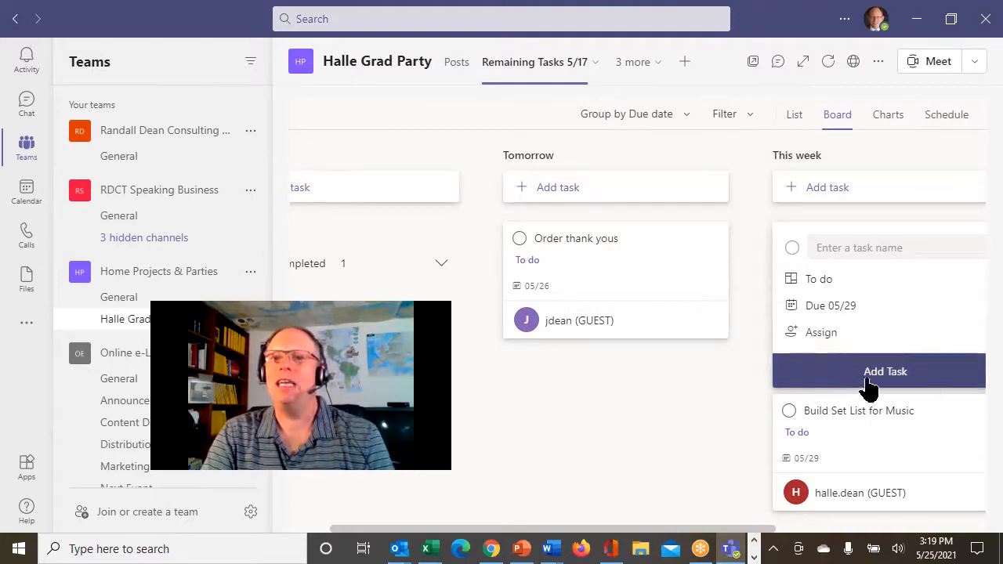
{"action": "mouse_move", "coordinate": [483, 353]}
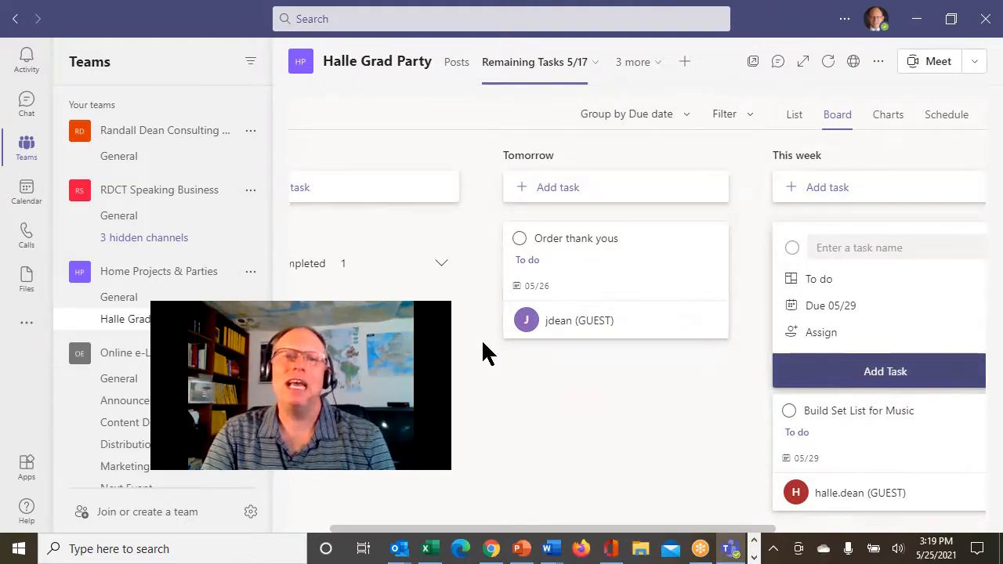
{"action": "mouse_move", "coordinate": [821, 332]}
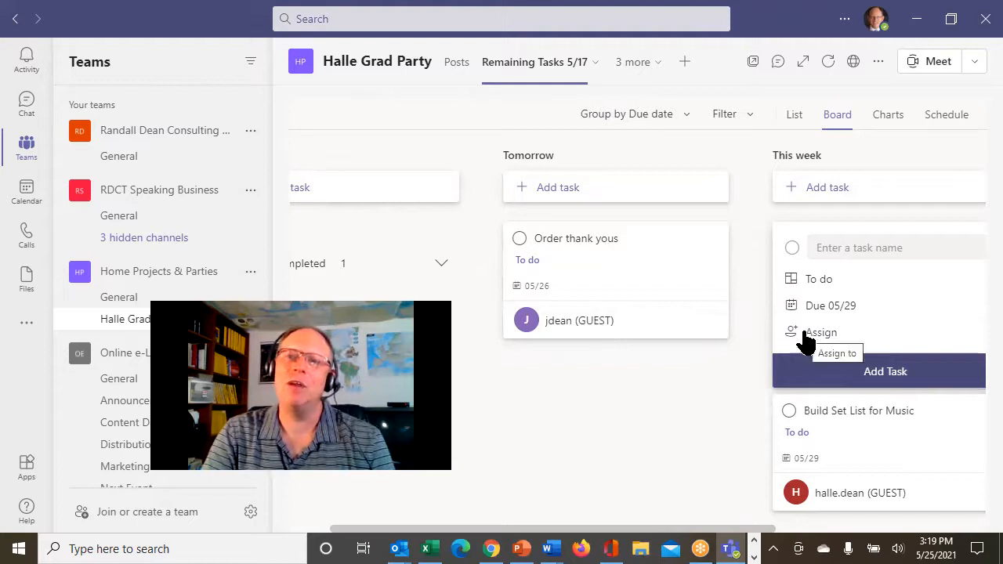
{"action": "mouse_move", "coordinate": [470, 426]}
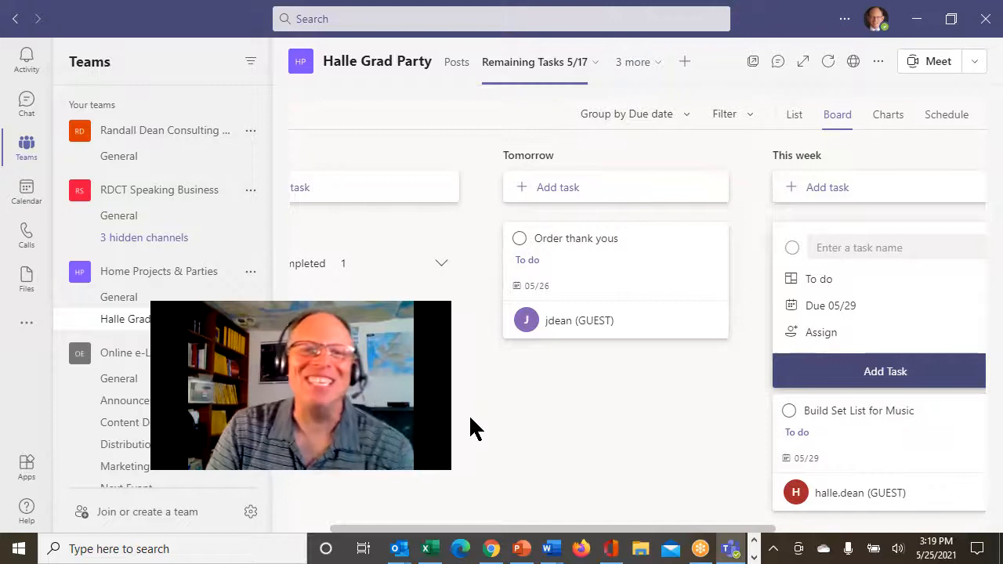
{"action": "mouse_move", "coordinate": [567, 451]}
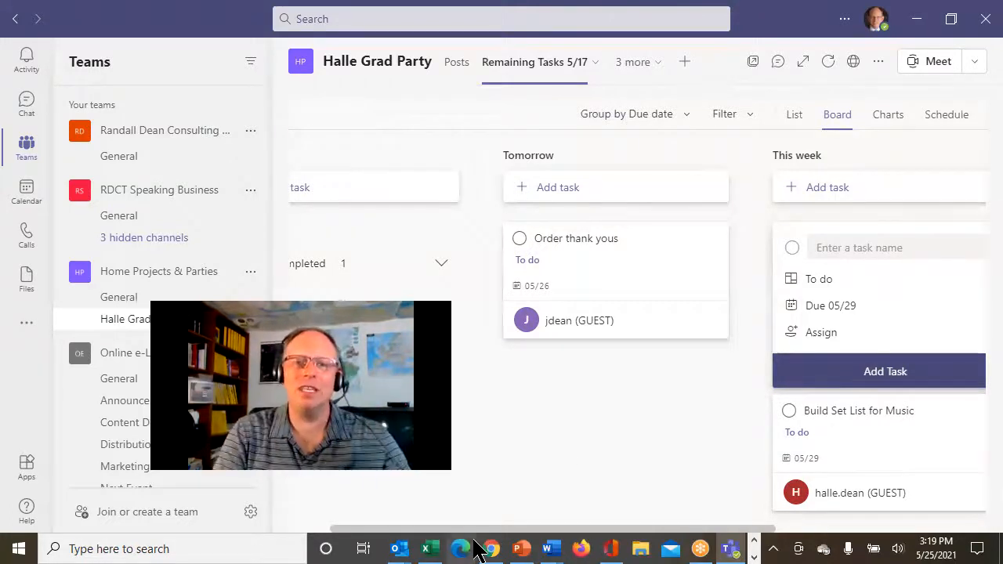
{"action": "left_click", "coordinate": [520, 548]}
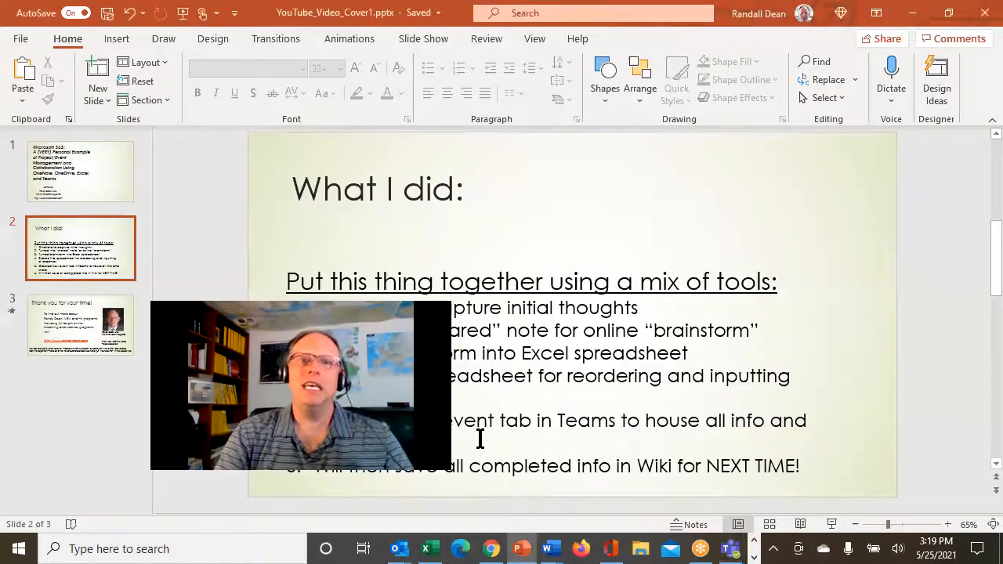